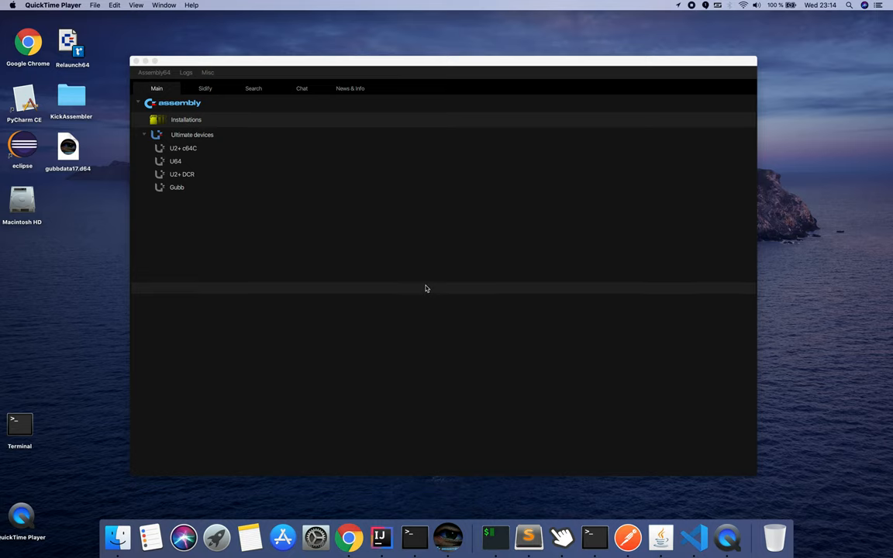
mouse_move(428, 288)
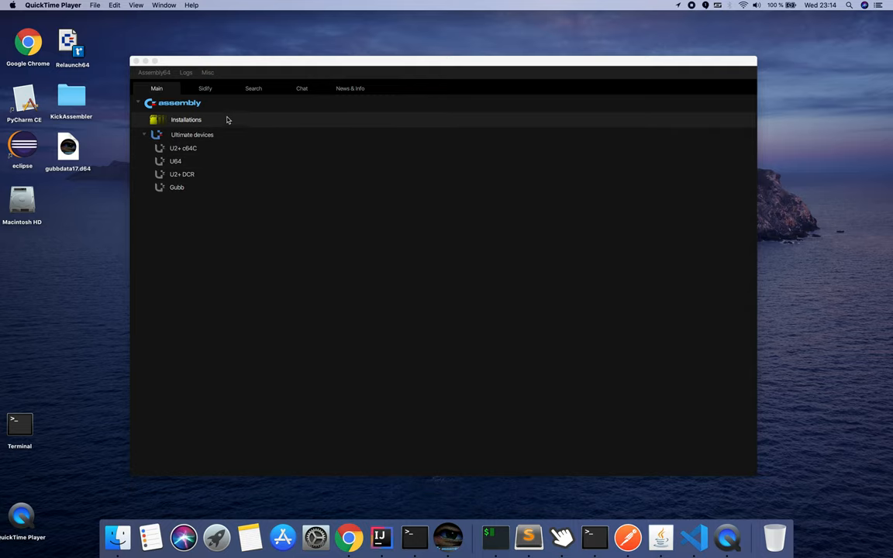
mouse_move(211, 114)
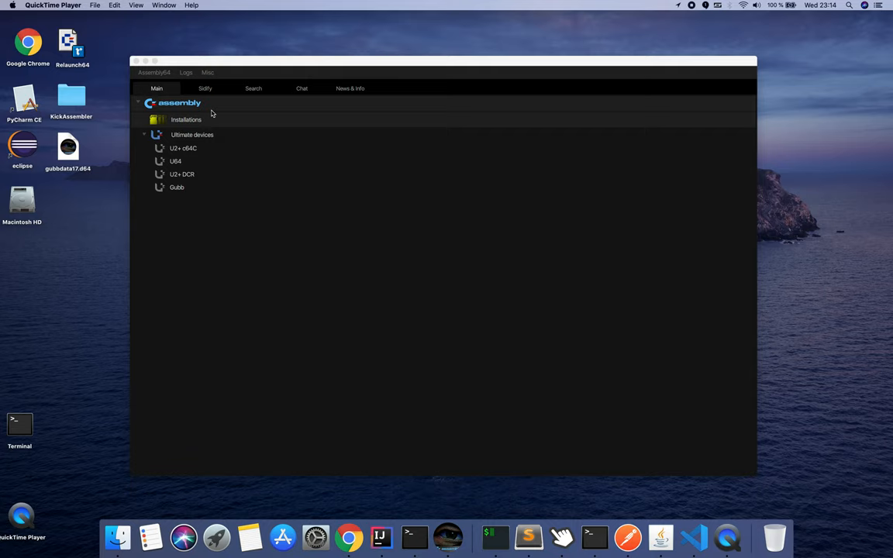
mouse_move(195, 107)
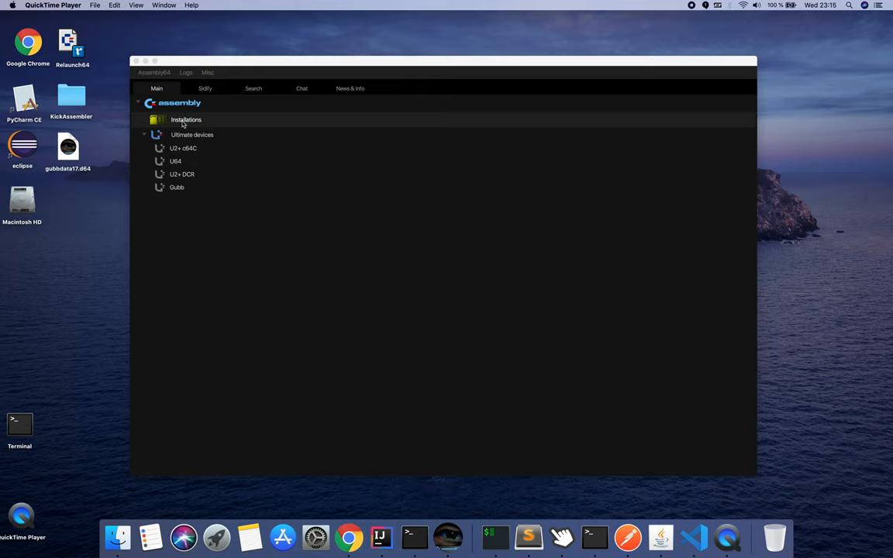
Step: Add the fordemo folder as a new installation location via the Installations menu
right_click(185, 121)
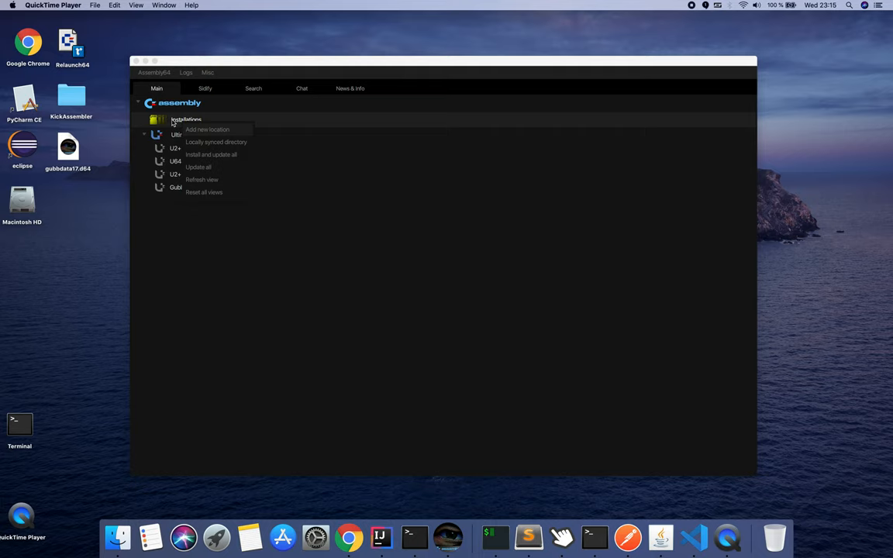
mouse_move(195, 130)
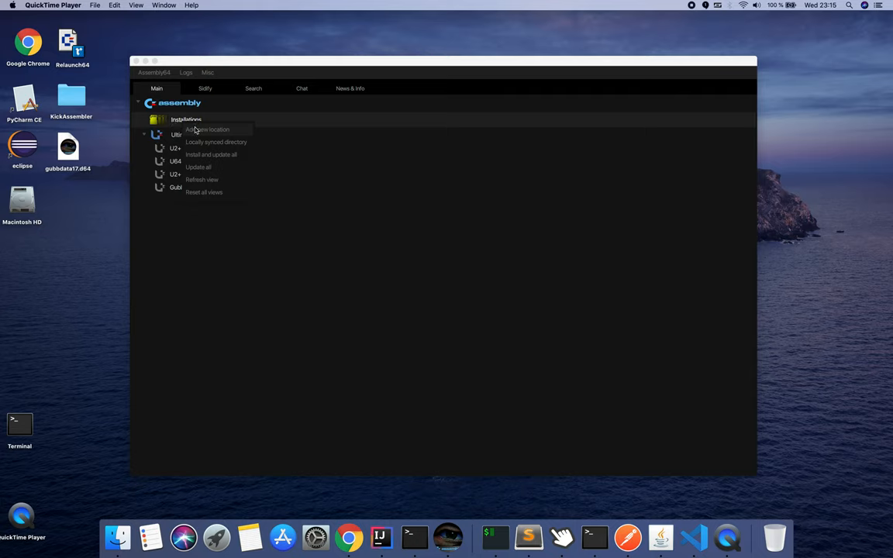
left_click(208, 130)
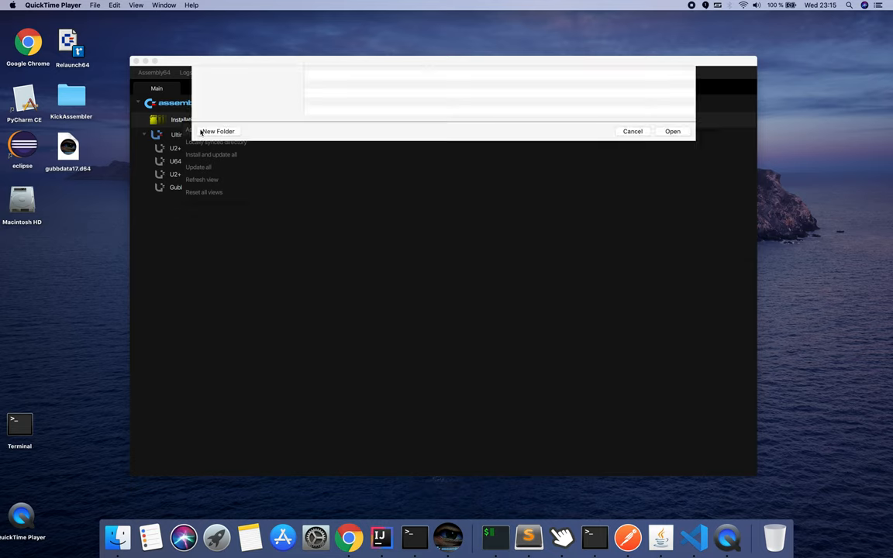
left_click(431, 76)
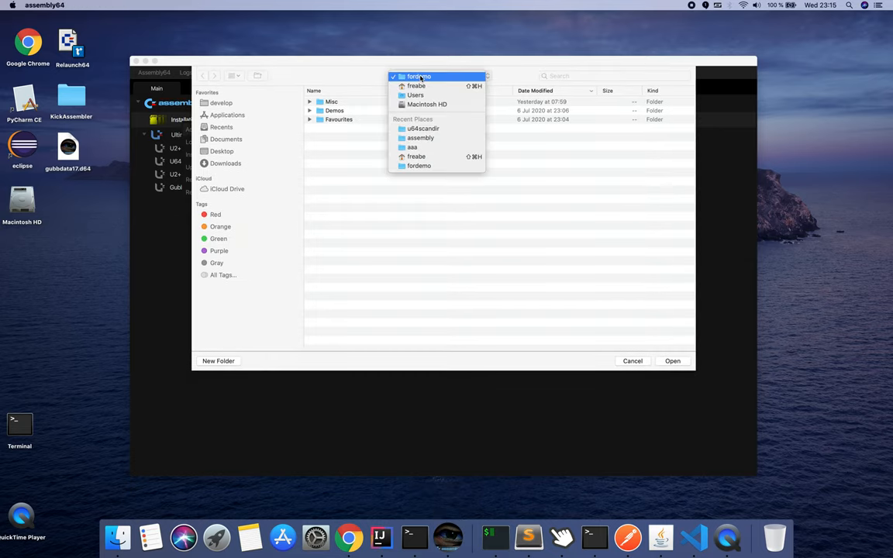
left_click(423, 75)
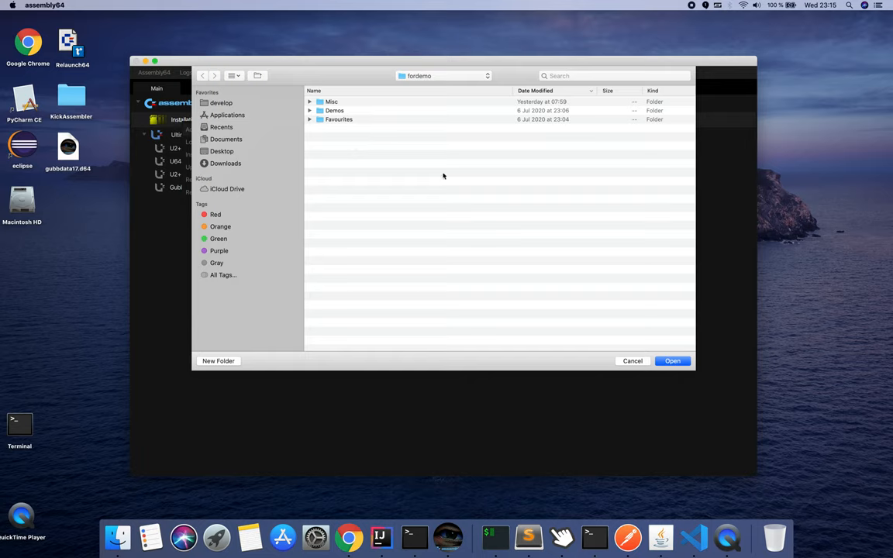
mouse_move(509, 295)
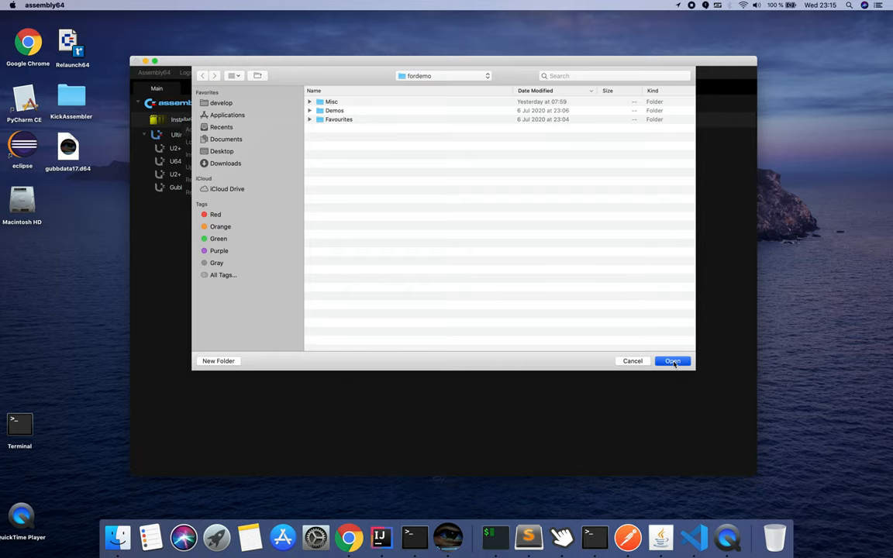
left_click(672, 359)
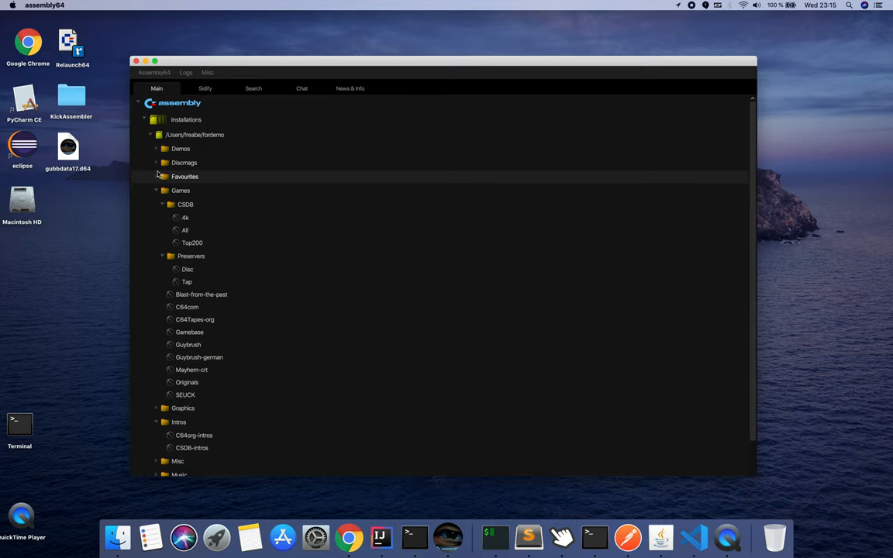
Step: Collapse Games and Intros, then expand Demos to show CSDB, C64com and Guybrush
left_click(155, 191)
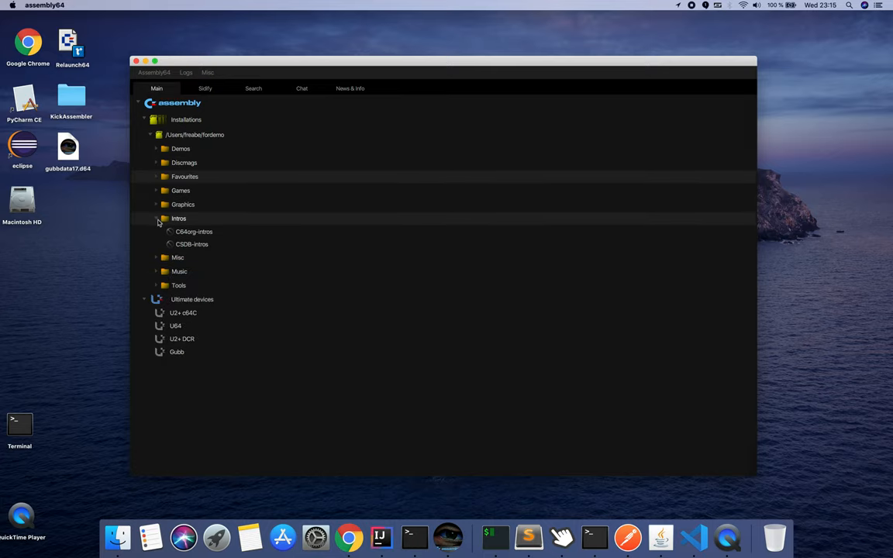
left_click(158, 218)
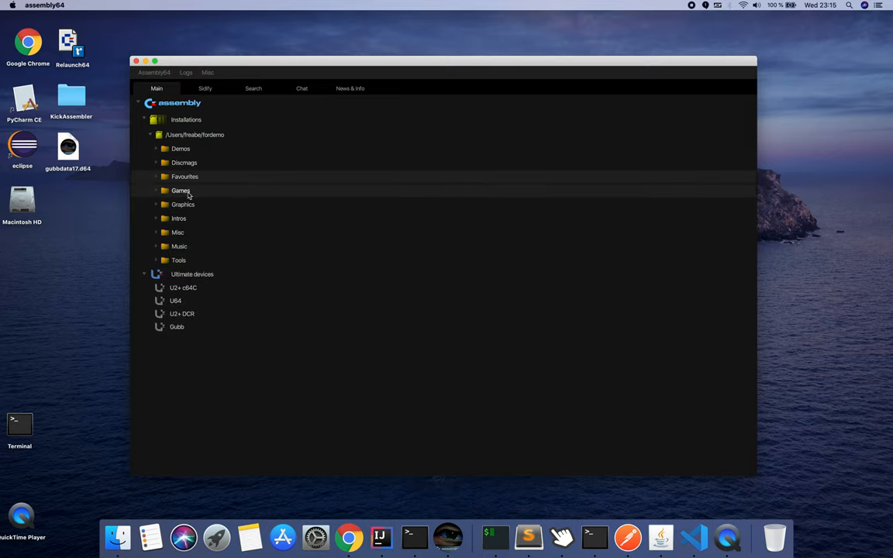
mouse_move(186, 177)
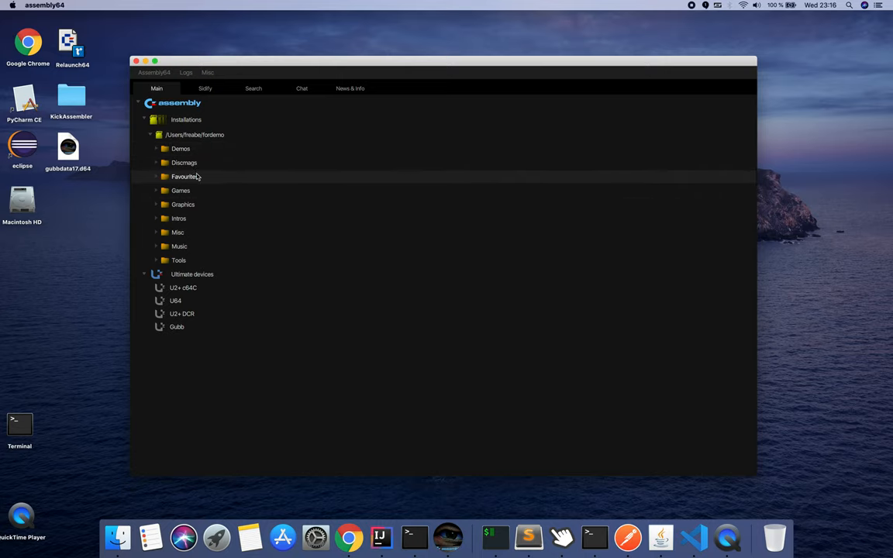
mouse_move(189, 205)
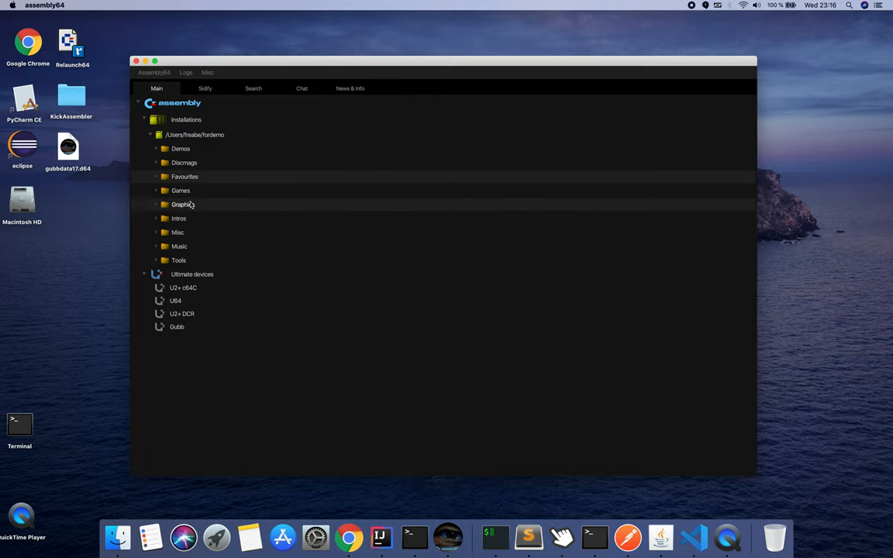
mouse_move(183, 235)
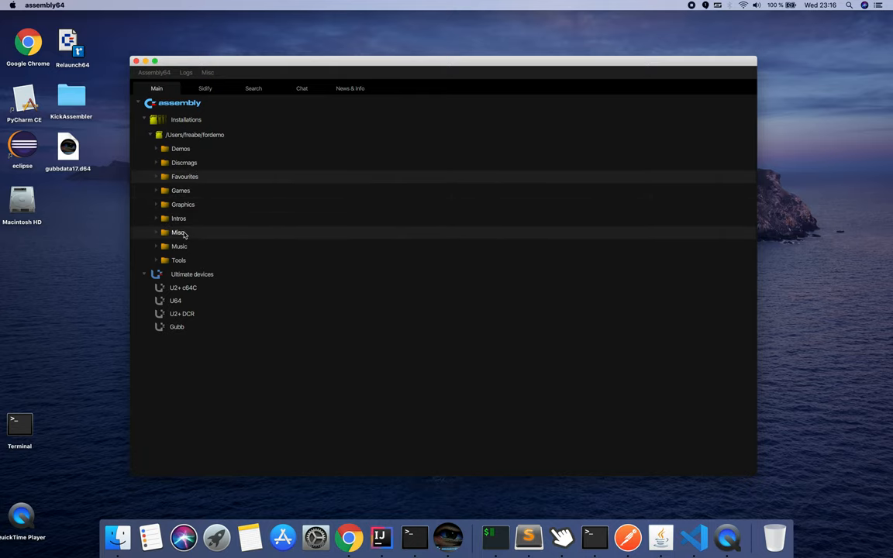
mouse_move(189, 212)
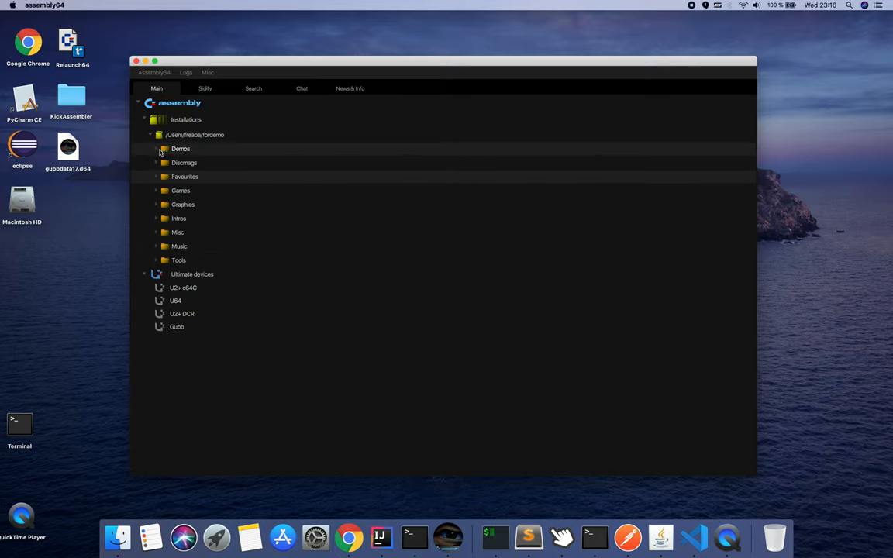
left_click(155, 149)
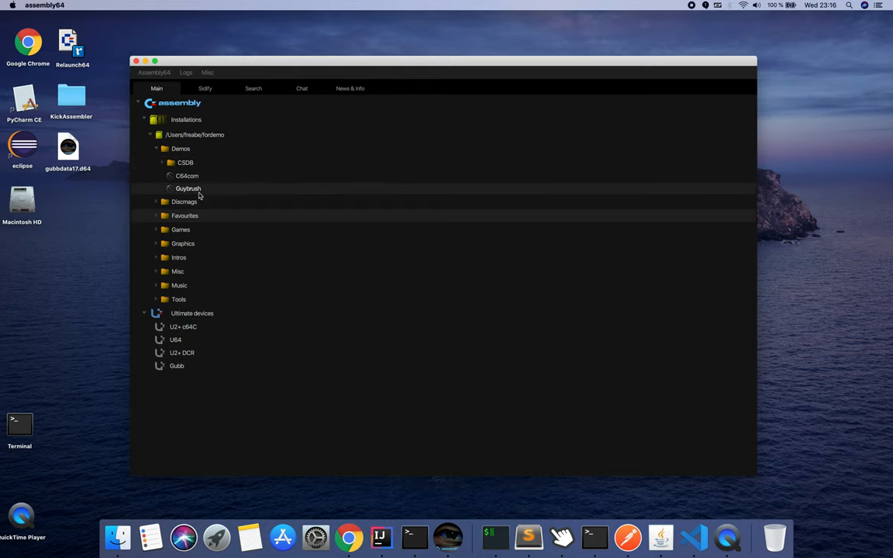
mouse_move(200, 189)
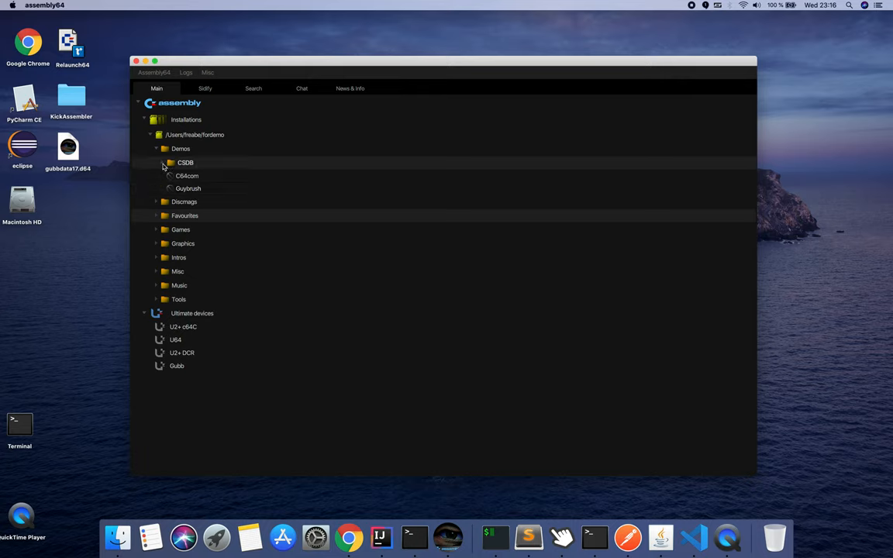
Step: Expand CSDB under Demos to list All, Top200, Year and related categories
left_click(161, 162)
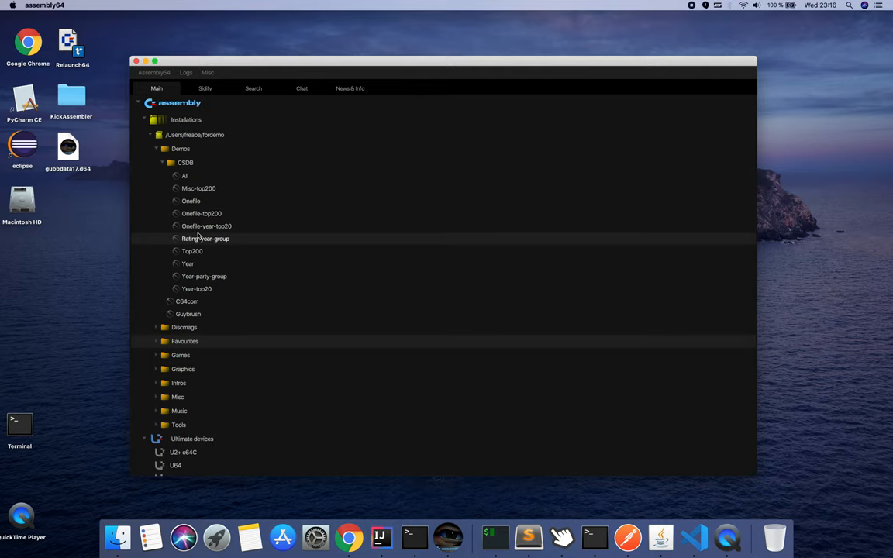
mouse_move(192, 252)
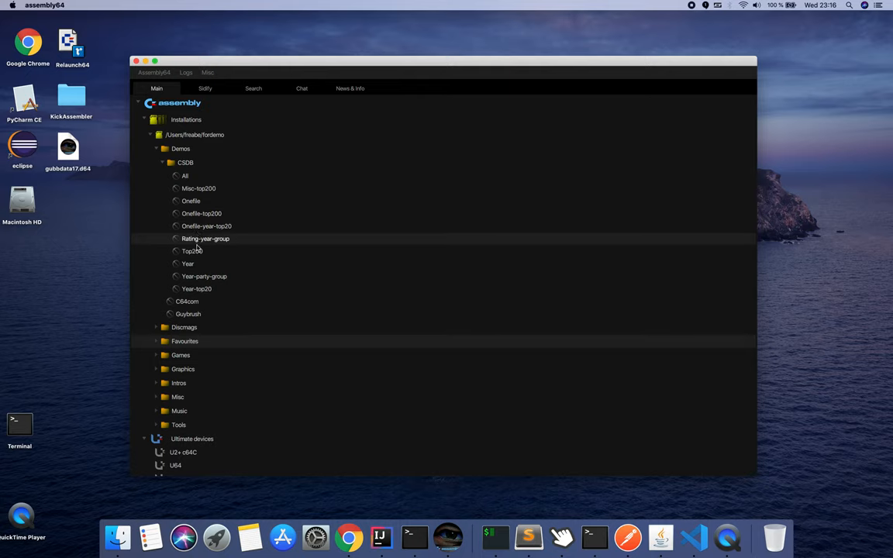
mouse_move(199, 263)
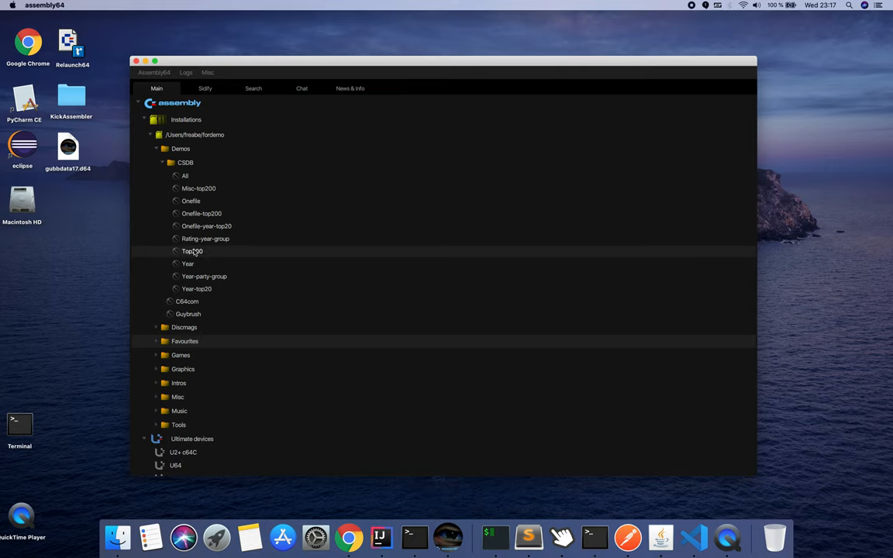
Step: Download the CSDB Top200 collection, dismiss the progress window and reopen its options
right_click(193, 251)
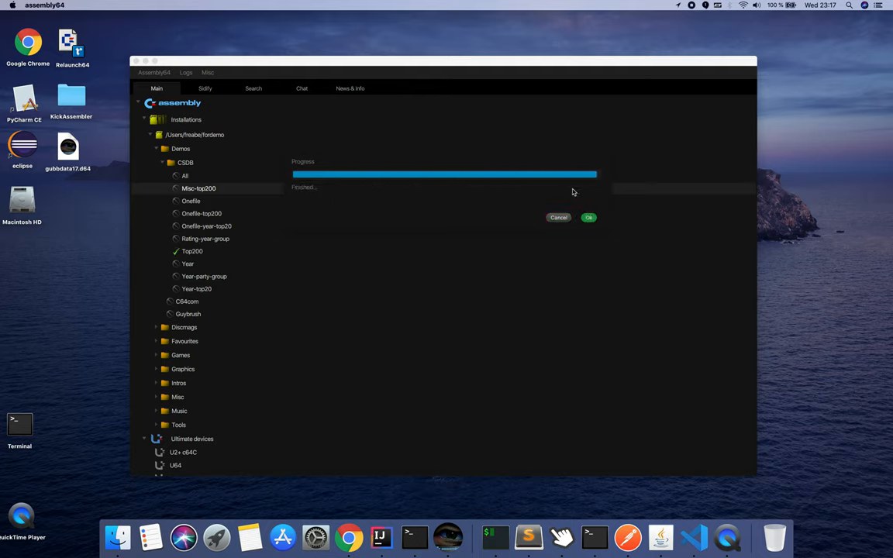
left_click(588, 217)
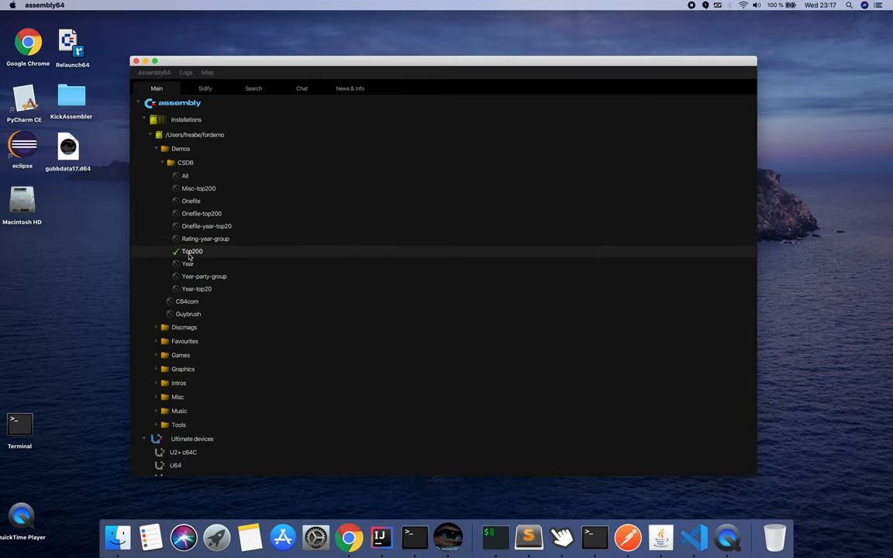
right_click(193, 251)
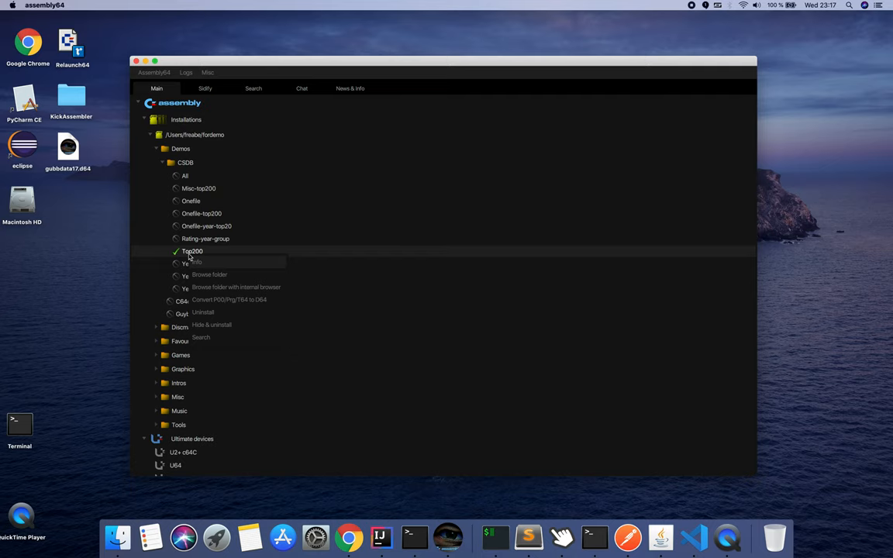
mouse_move(217, 274)
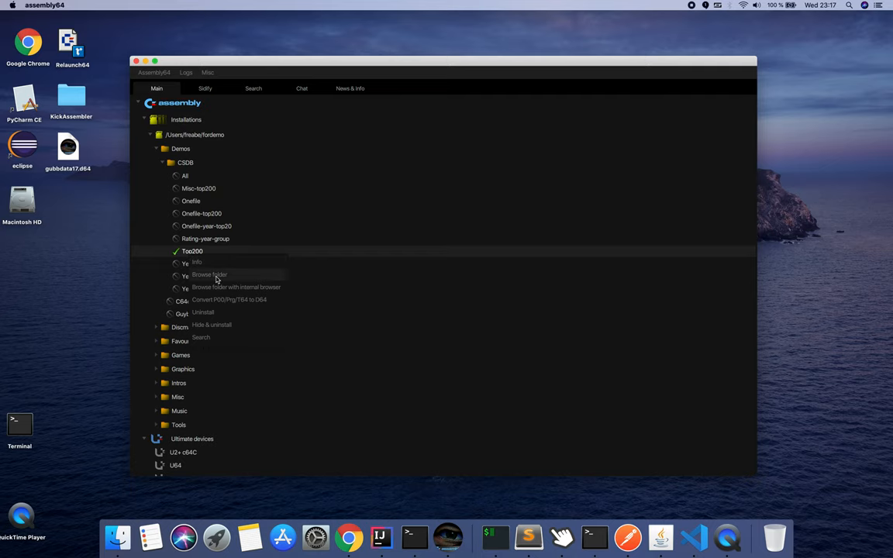
Step: Browse the downloaded Top200 folder in Finder, then close the window to return to Assembly64
left_click(209, 276)
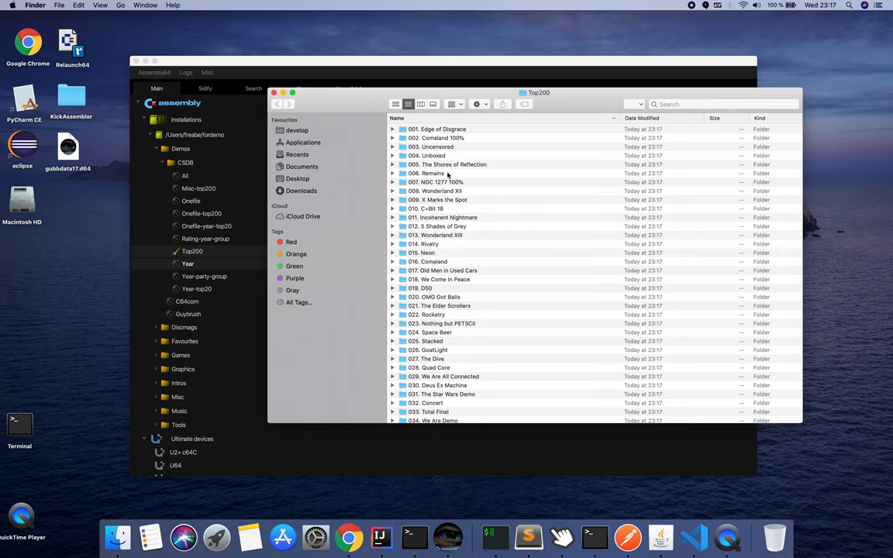
scroll("down", 3)
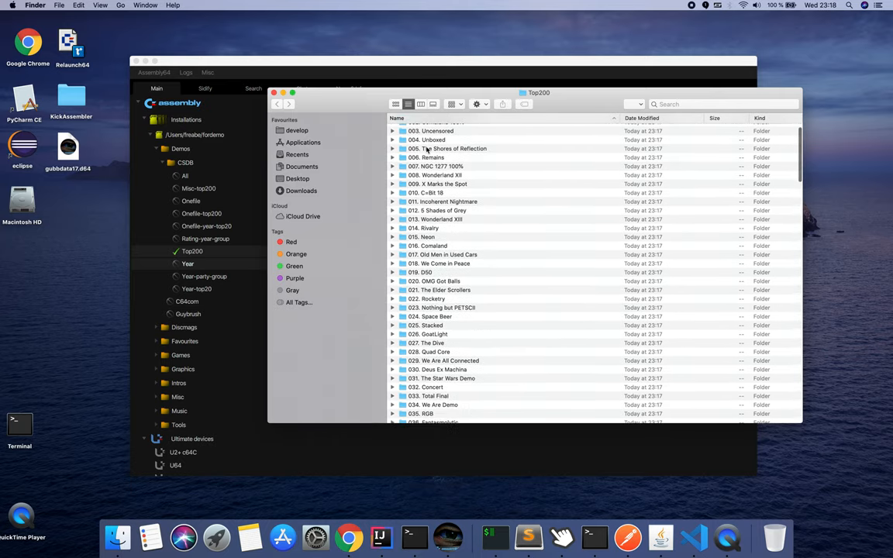
scroll("down", 3)
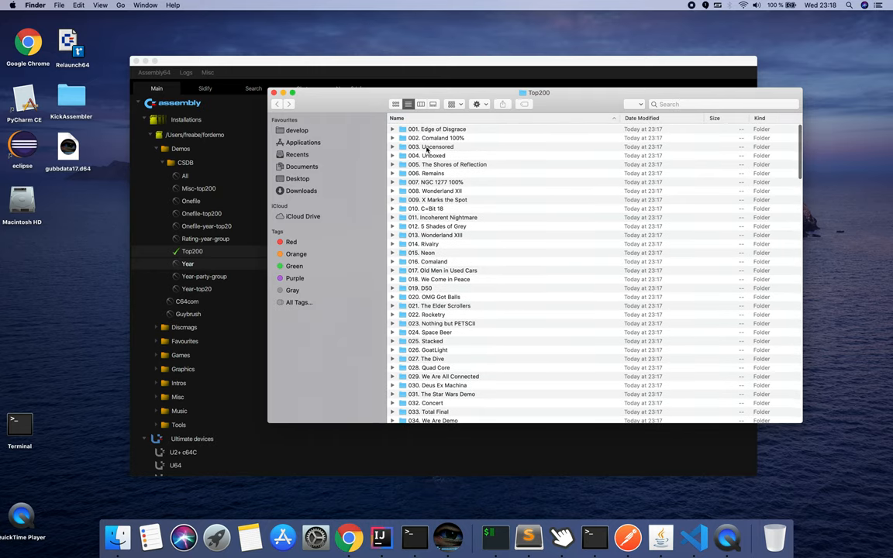
scroll("down", 3)
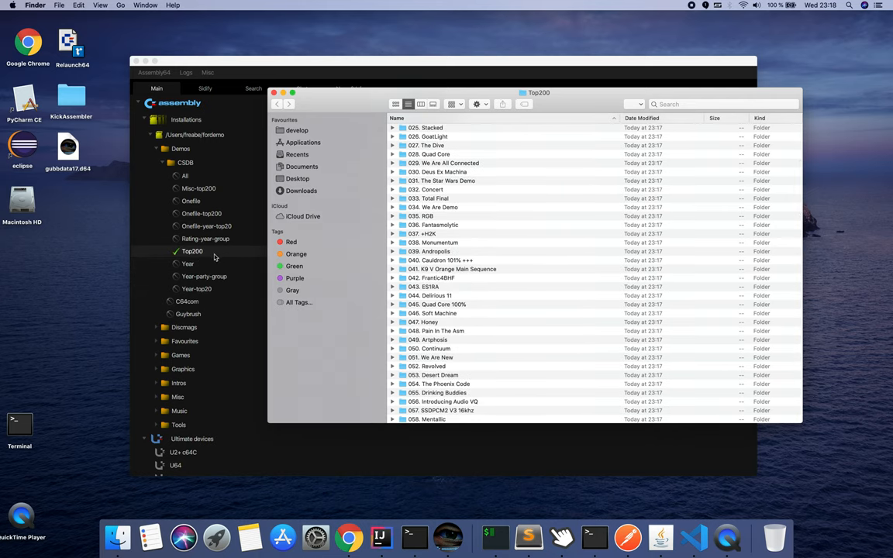
scroll("down", 3)
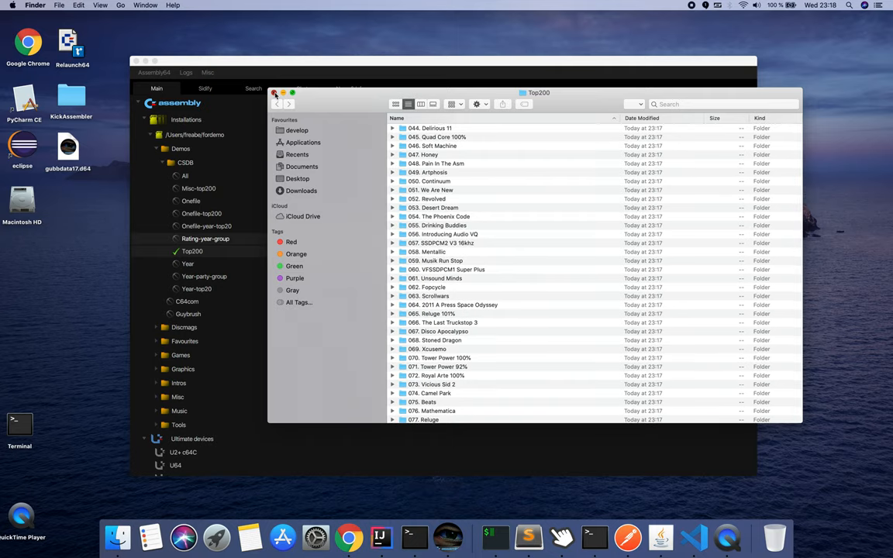
left_click(276, 93)
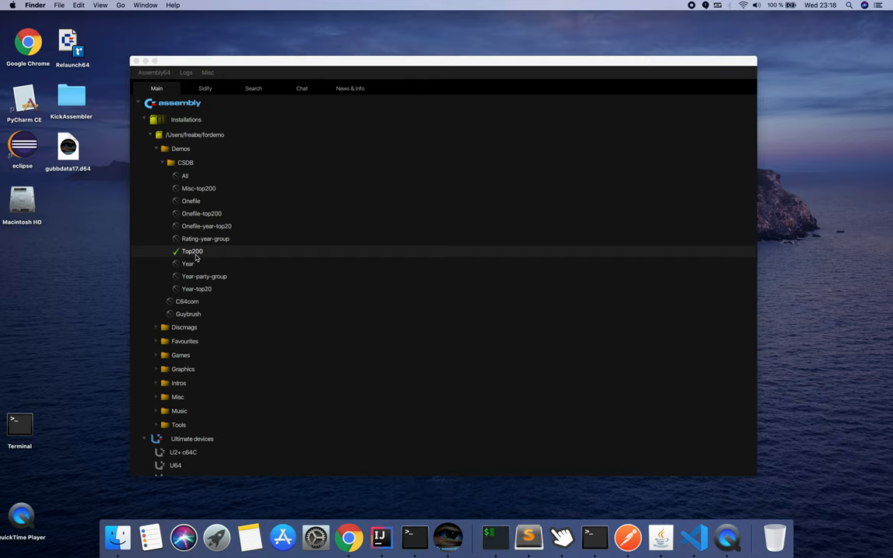
Step: Hide the CSDB Rating-year-group collection and confirm
right_click(188, 264)
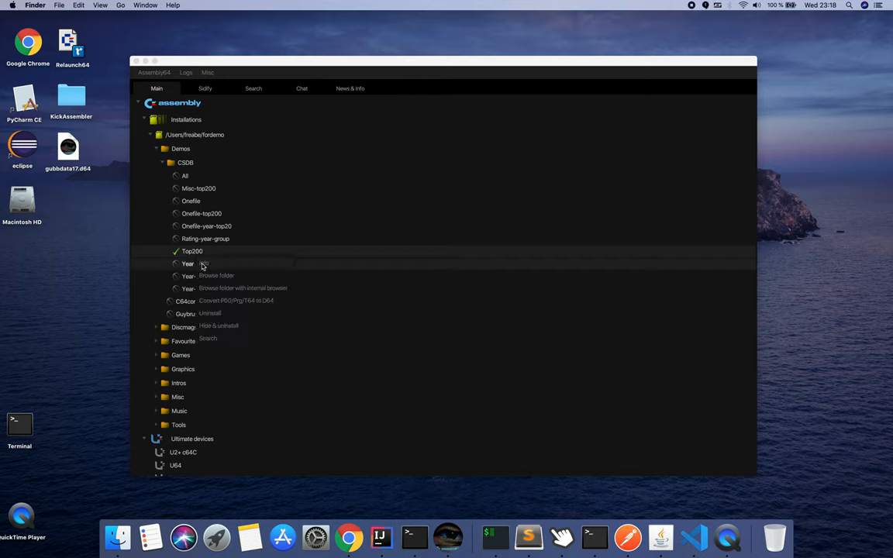
mouse_move(210, 313)
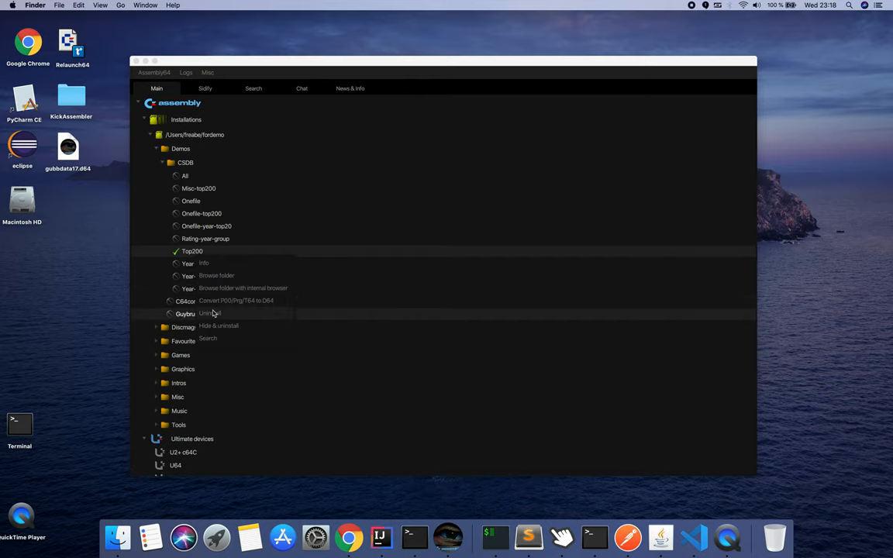
mouse_move(217, 314)
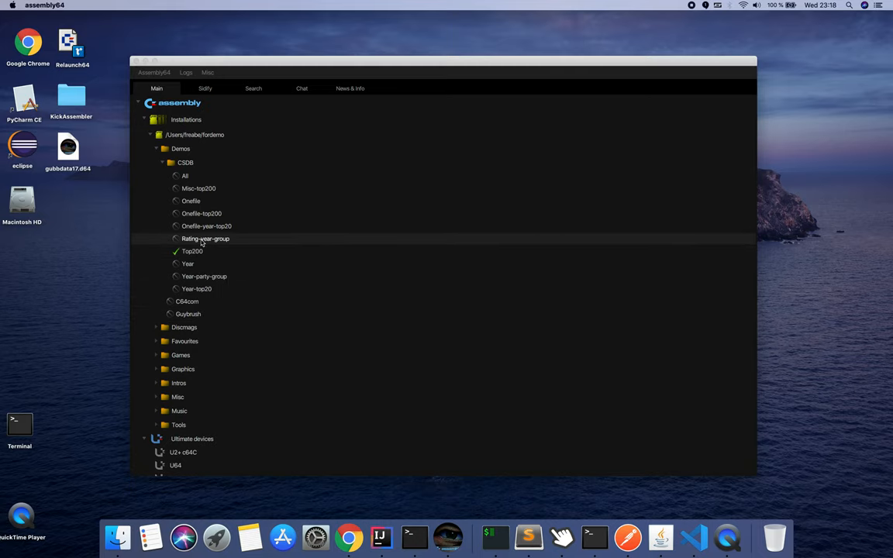
right_click(203, 245)
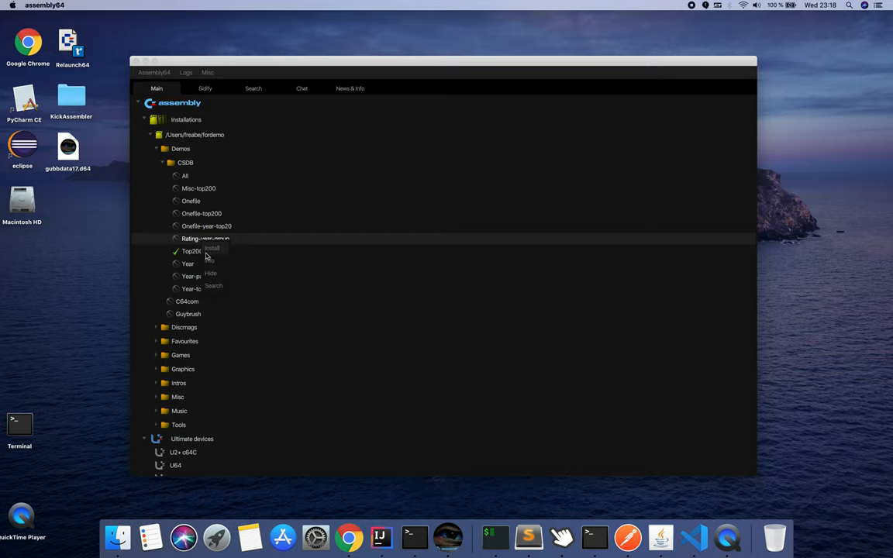
left_click(211, 273)
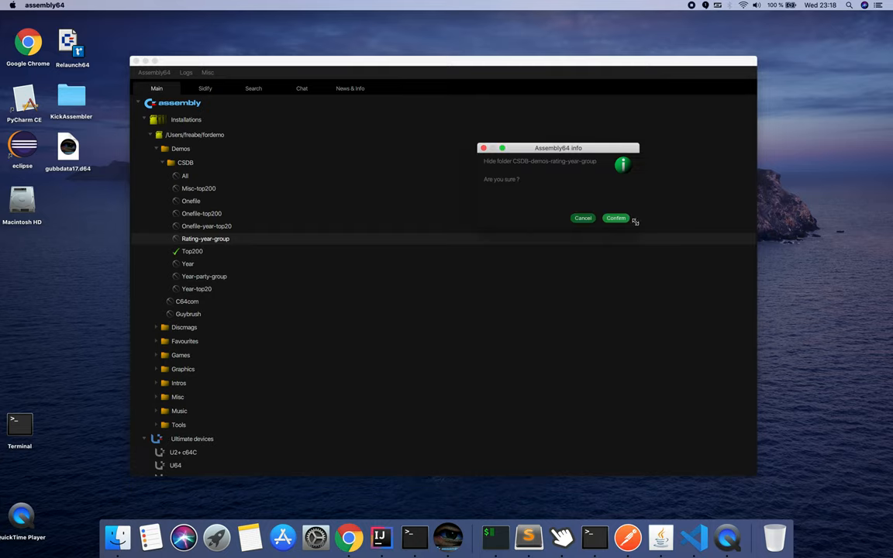
left_click(616, 217)
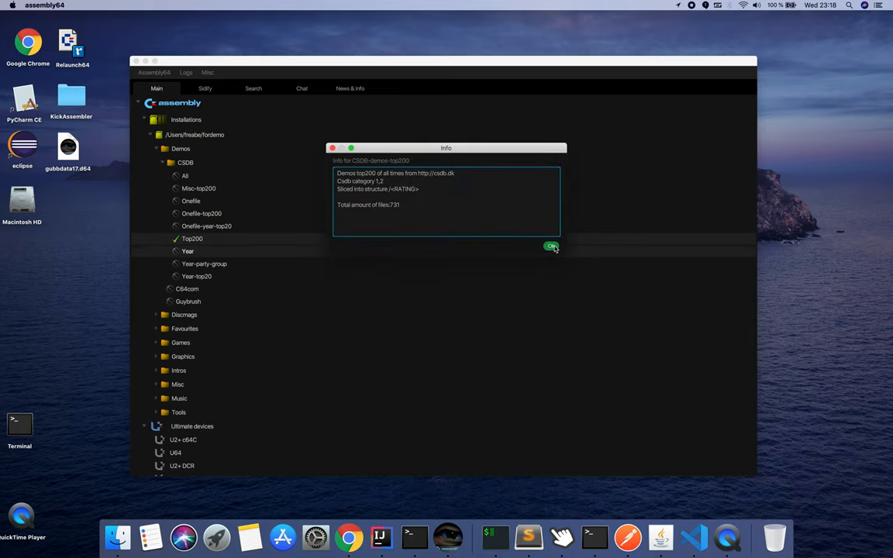
Step: Dismiss the Top200 info window and list the Top200 demos from Edge of Disgrace onward
left_click(550, 245)
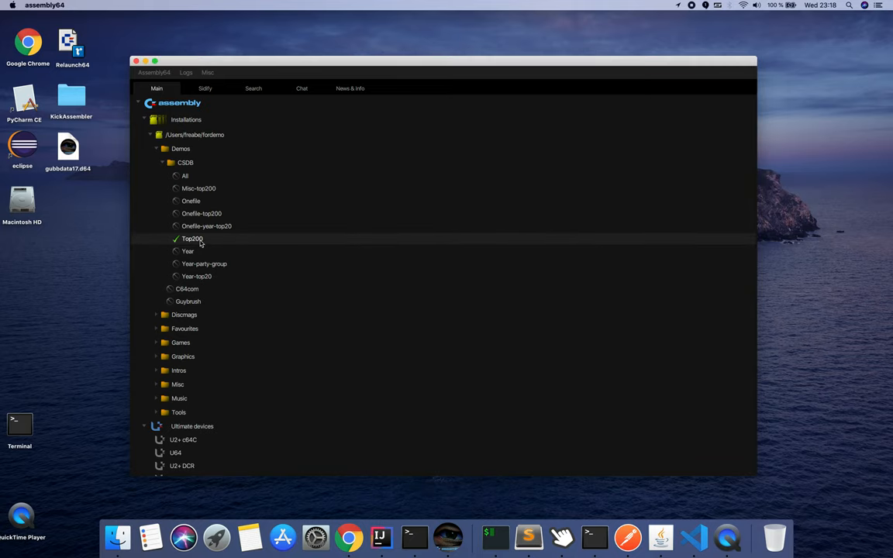
left_click(193, 239)
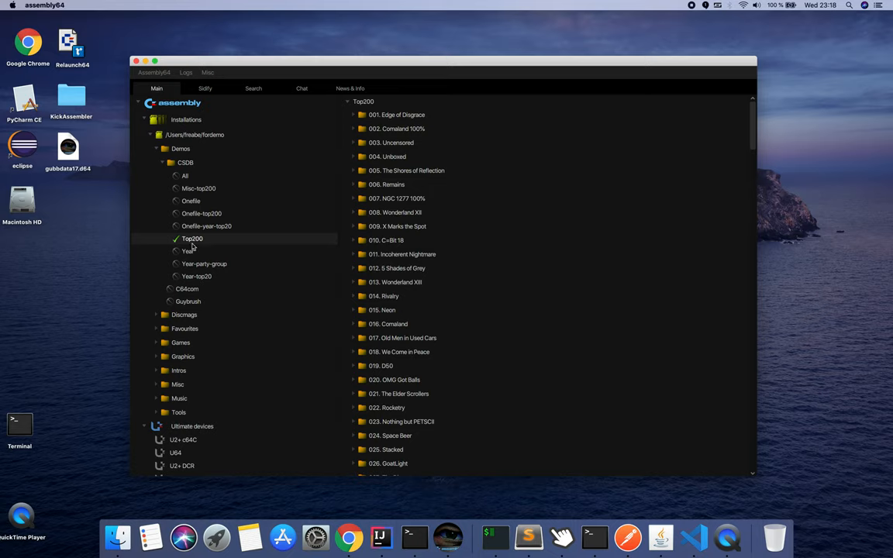
mouse_move(428, 177)
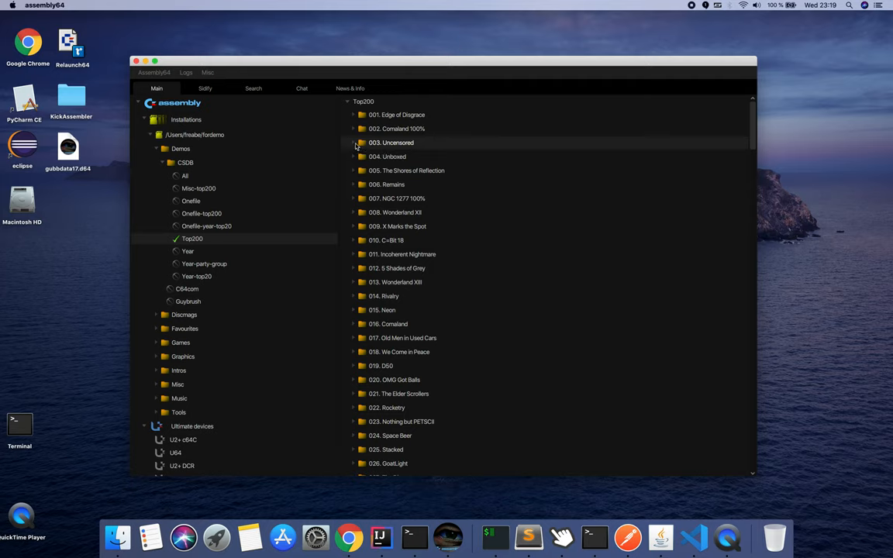
Step: Expand 003. Uncensored, view the Uncensored_1.d64 release details and close them
left_click(354, 142)
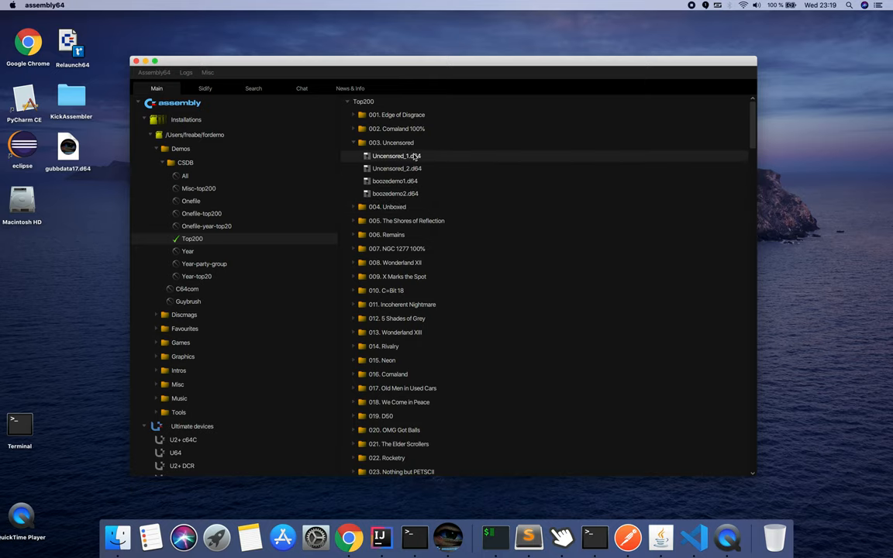
left_click(394, 155)
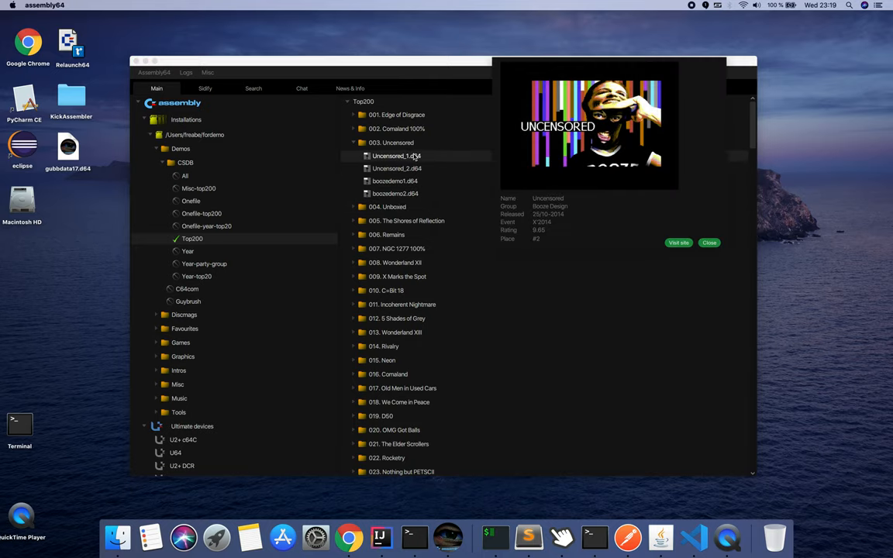
mouse_move(586, 177)
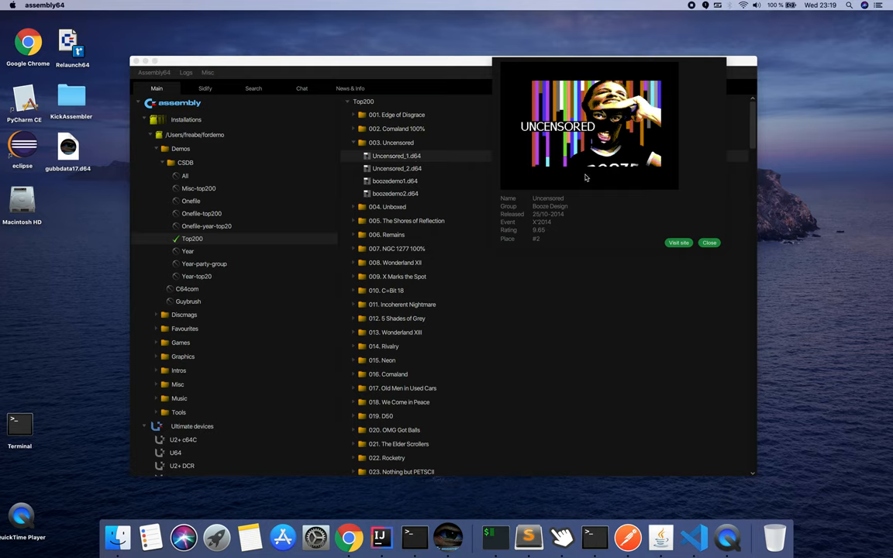
mouse_move(572, 193)
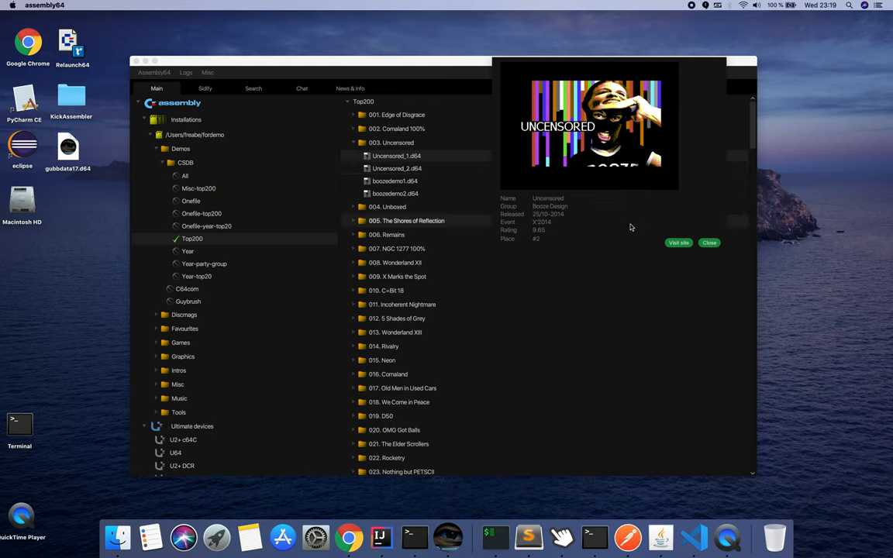
mouse_move(476, 206)
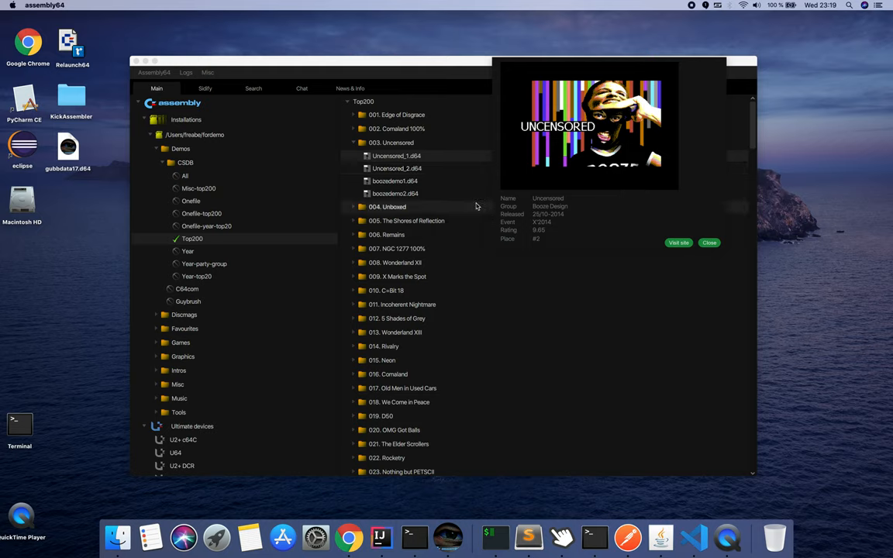
left_click(710, 242)
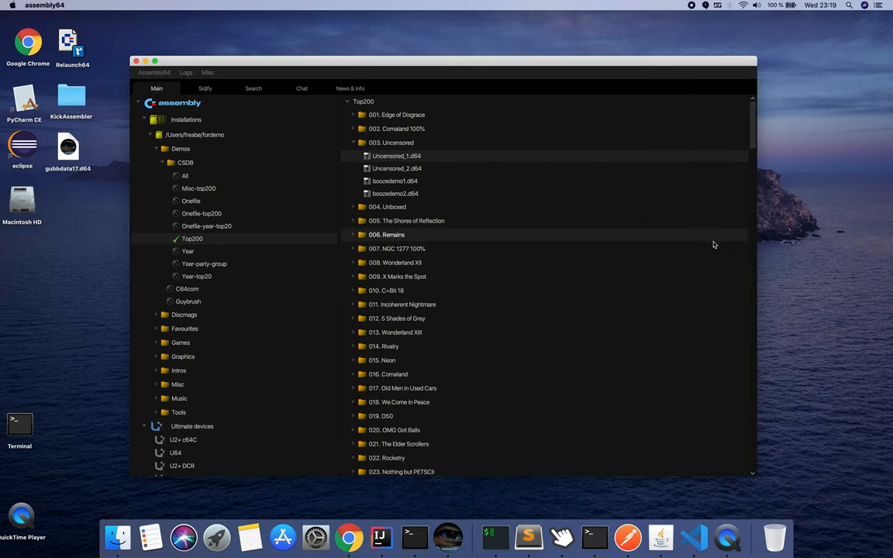
mouse_move(167, 176)
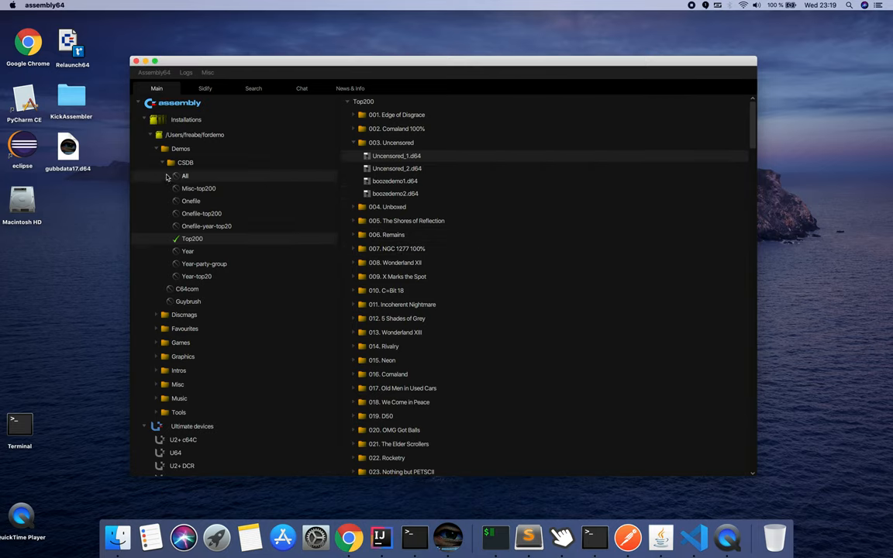
Step: Collapse Demos and bring up the Installations context menu
left_click(155, 149)
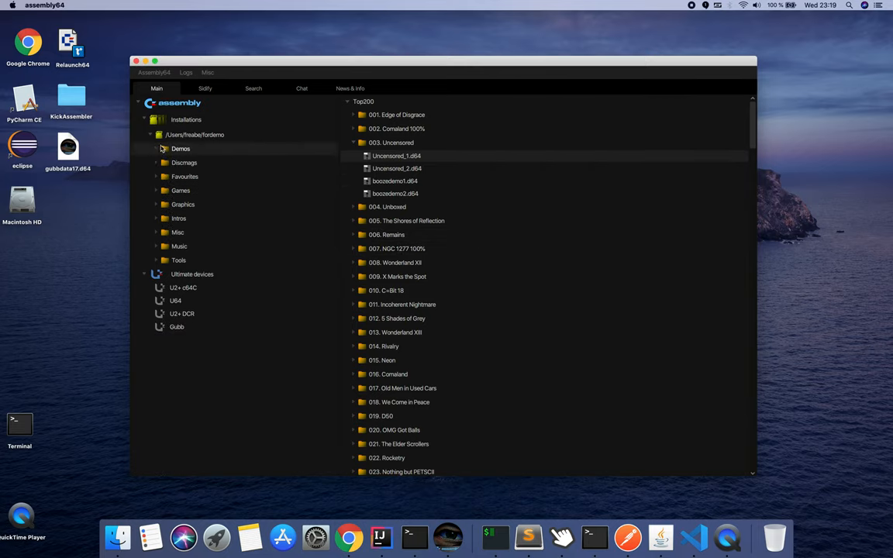
right_click(186, 120)
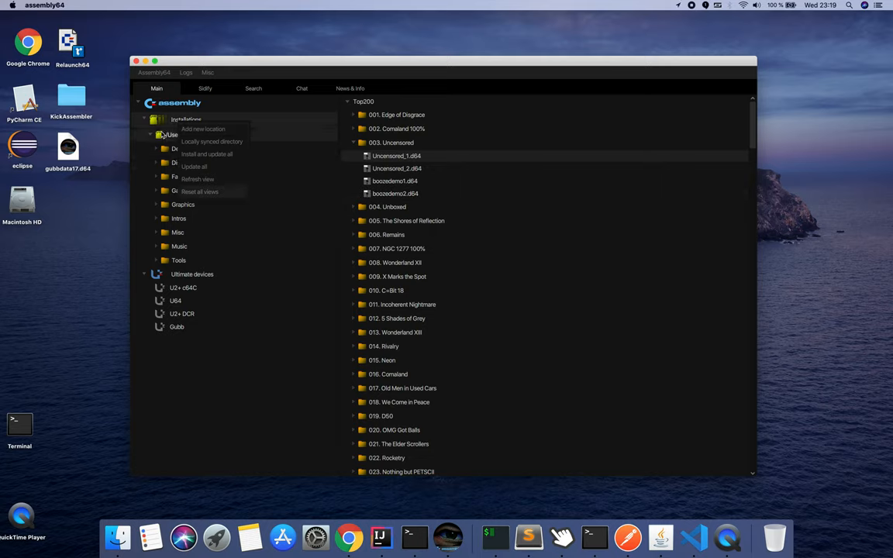
left_click(203, 129)
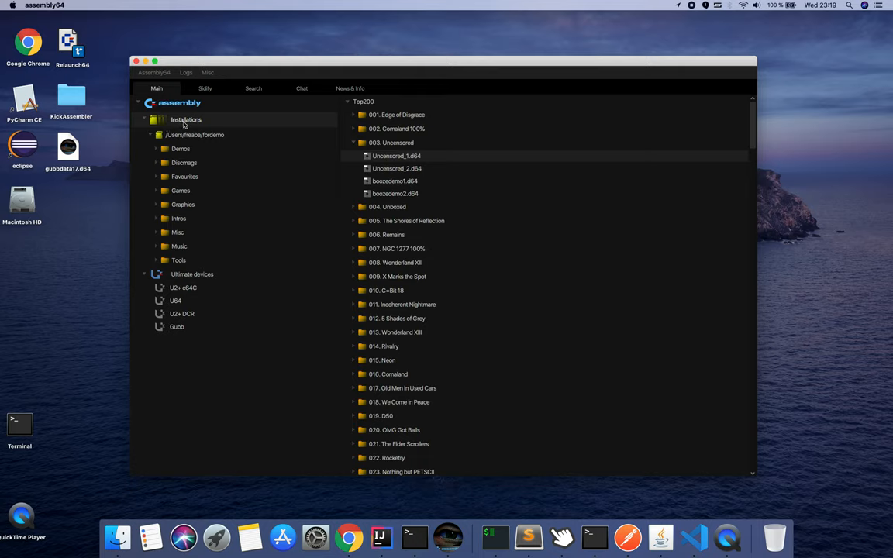
right_click(186, 119)
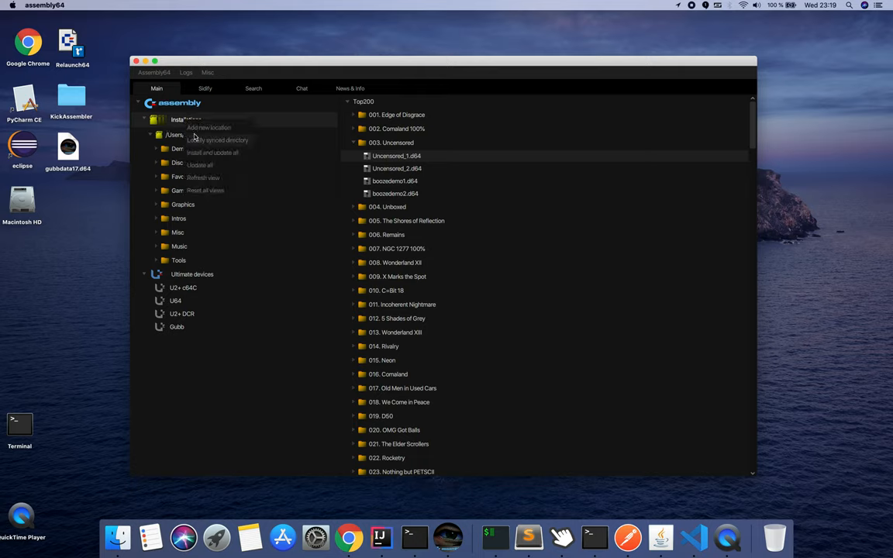
Step: Add the personal folder from the freebe home directory as a local dir and save it
left_click(207, 127)
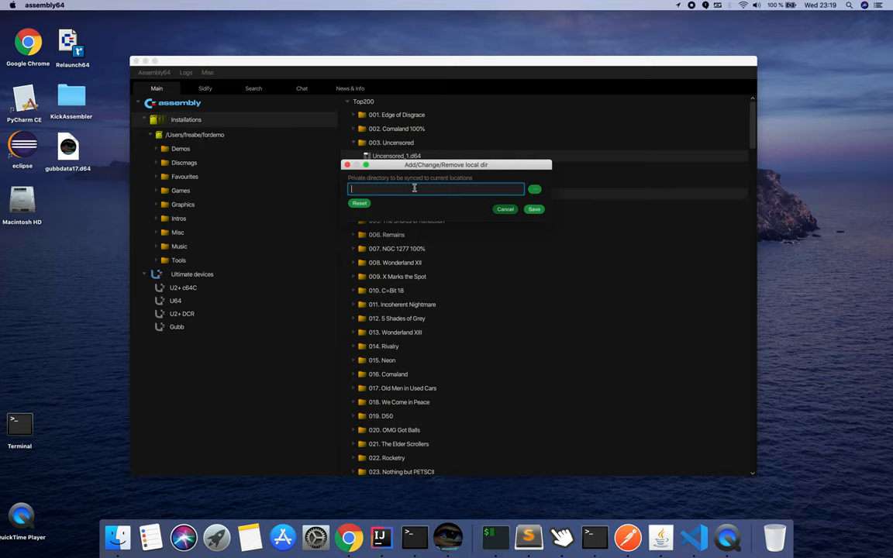
mouse_move(535, 189)
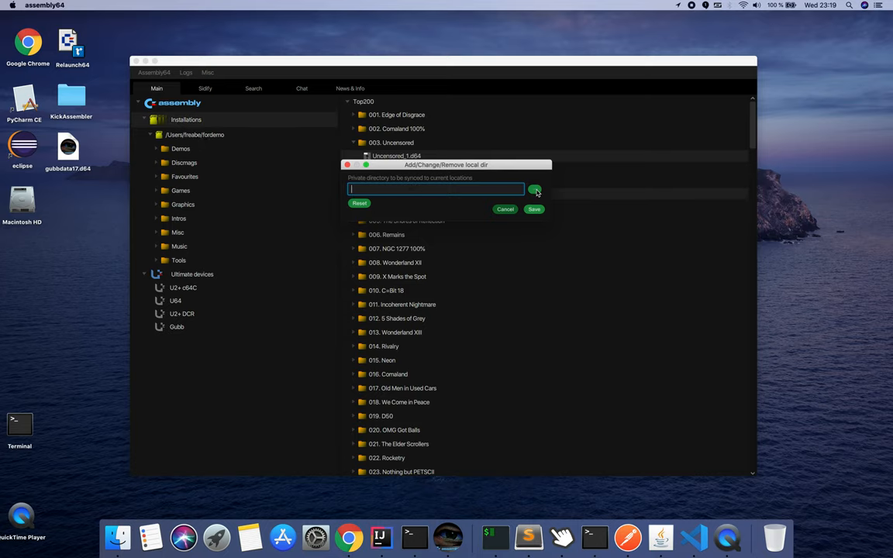
left_click(535, 192)
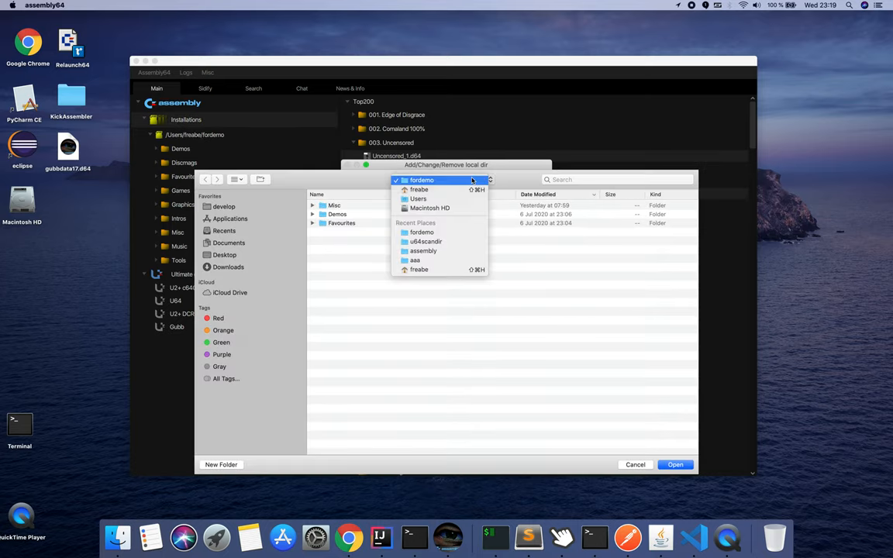
left_click(418, 190)
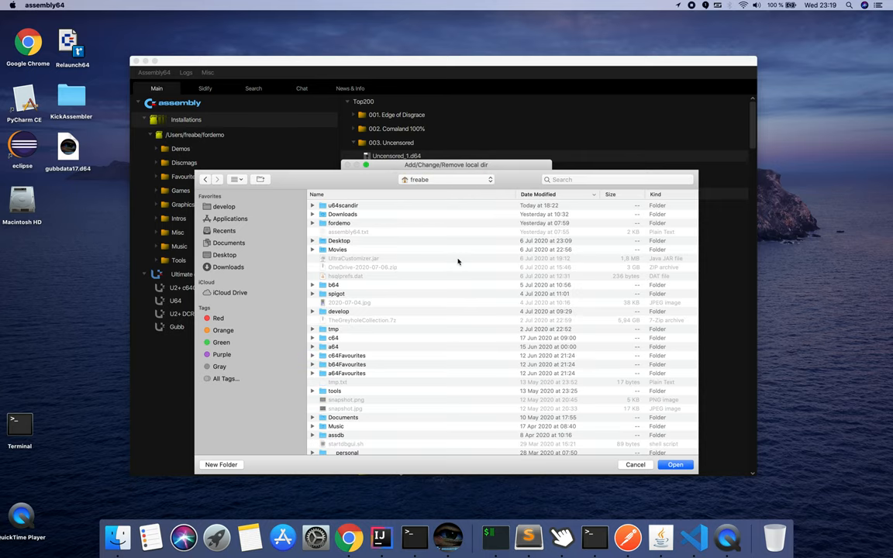
mouse_move(401, 262)
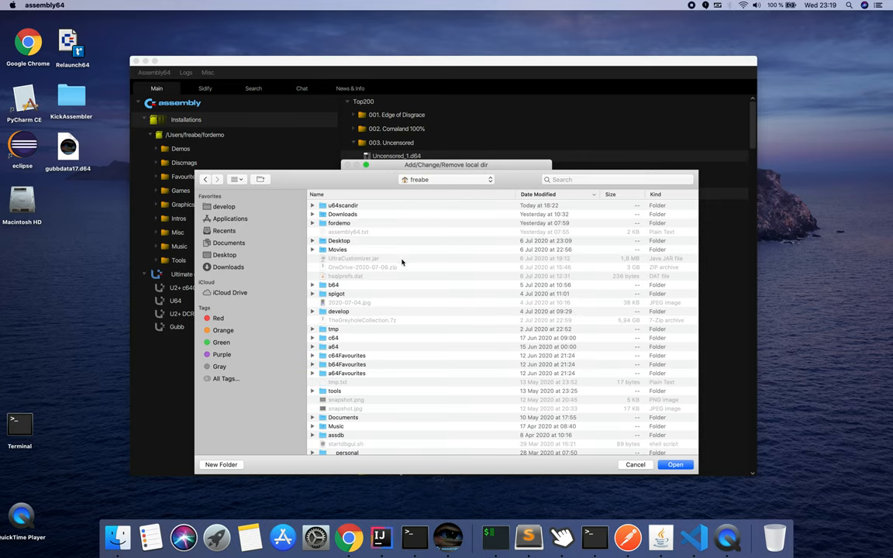
scroll("down", 3)
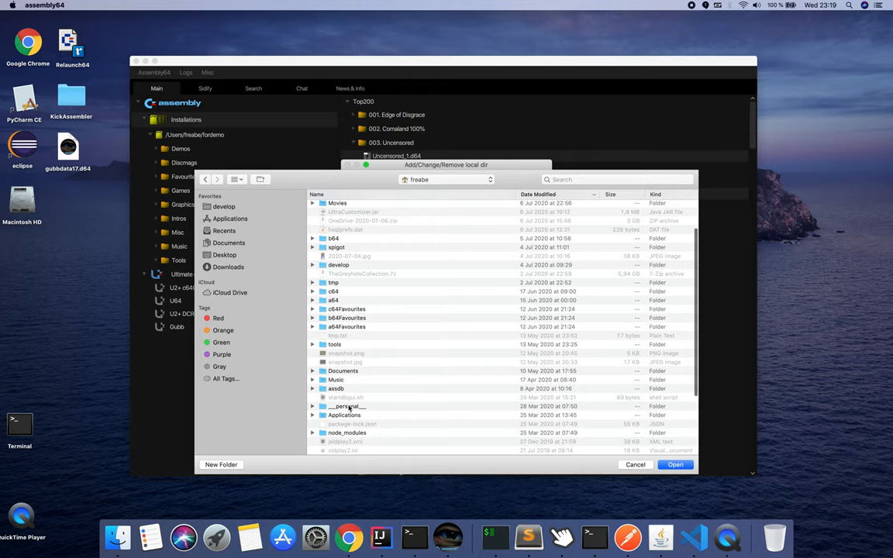
left_click(675, 465)
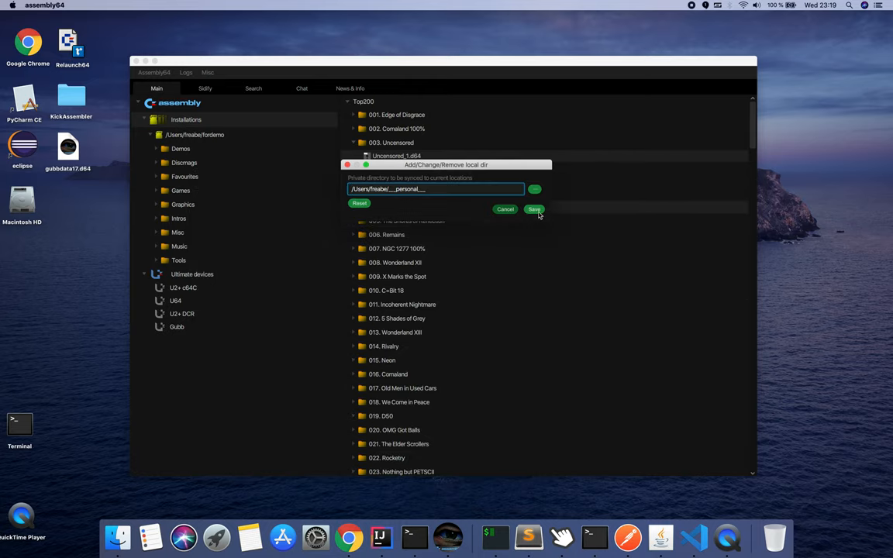
left_click(533, 208)
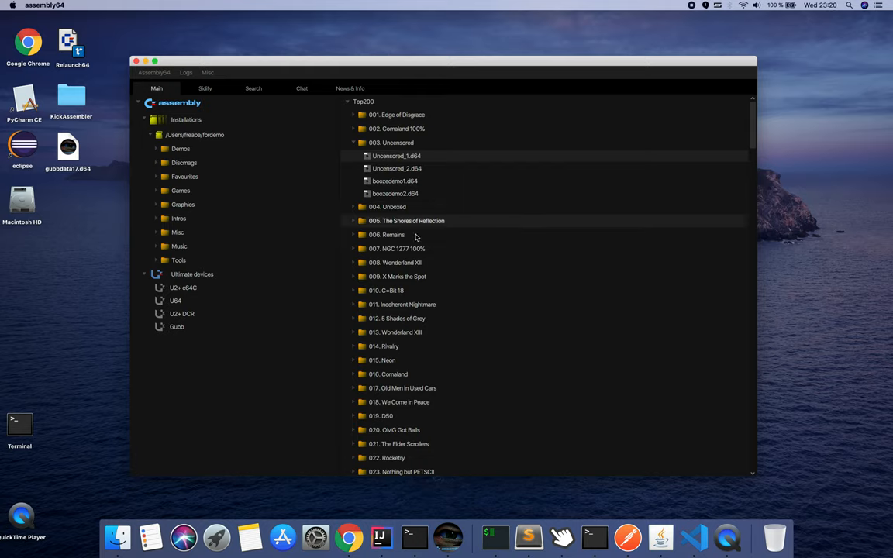
Step: Expand Mac, select the empty ___personal___ location and bring Finder to the front
left_click(155, 233)
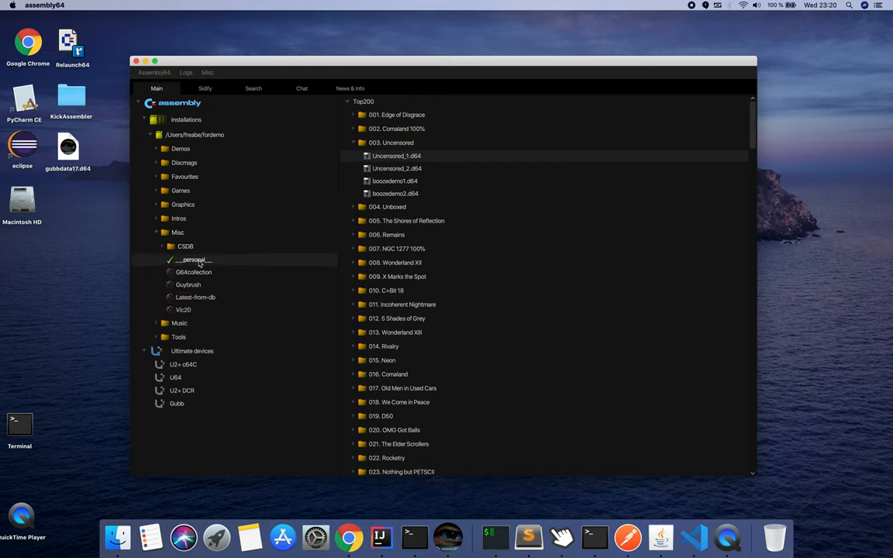
left_click(192, 261)
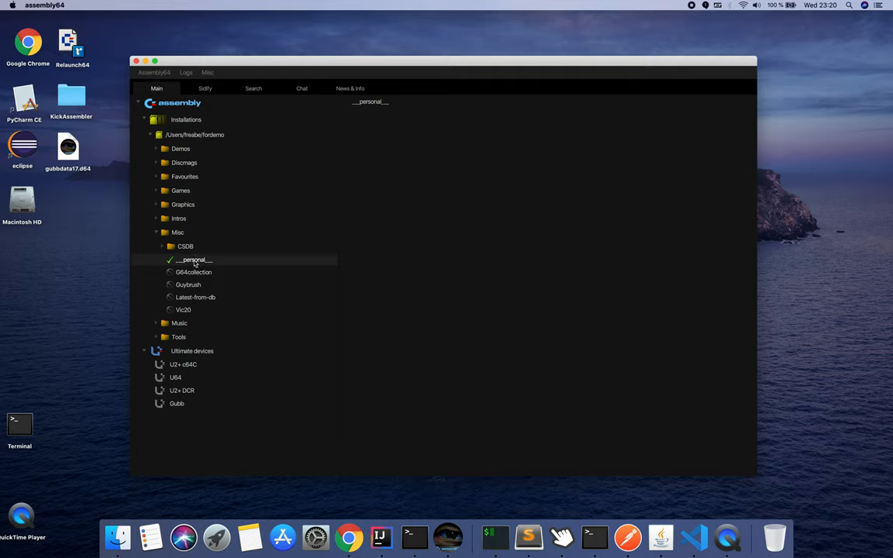
mouse_move(192, 261)
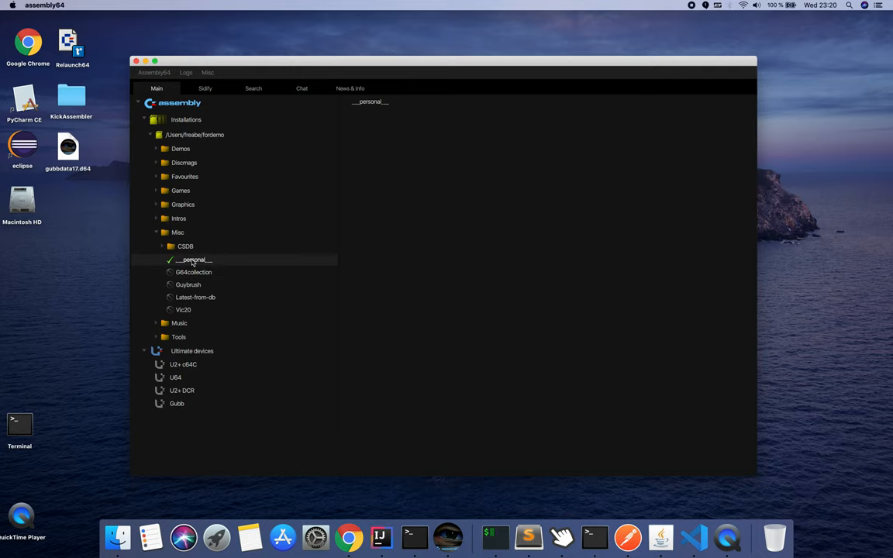
left_click(117, 530)
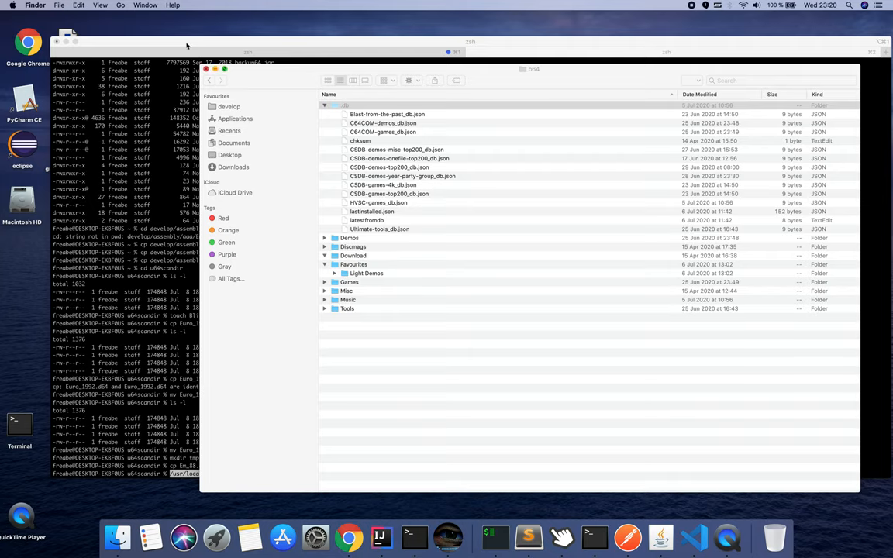
Step: Browse the home folder in Finder and open the personal folder
left_click(118, 6)
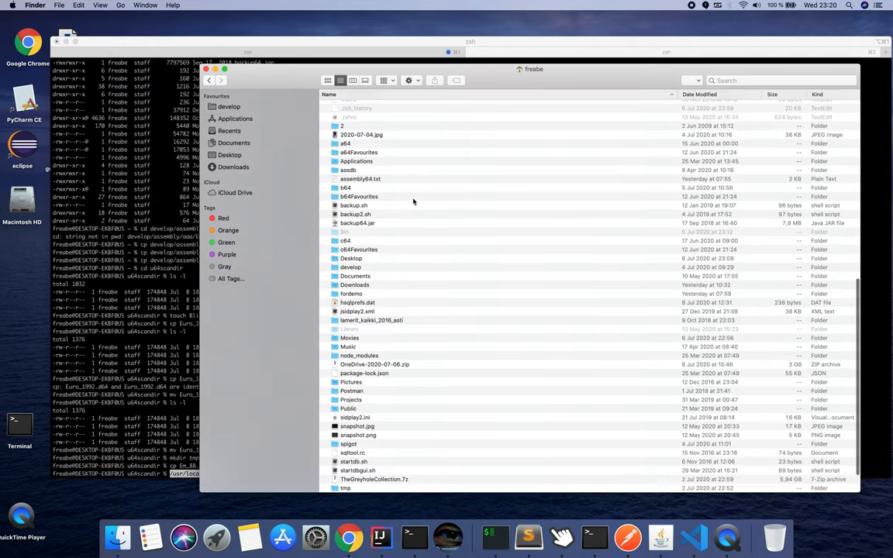
scroll("down", 3)
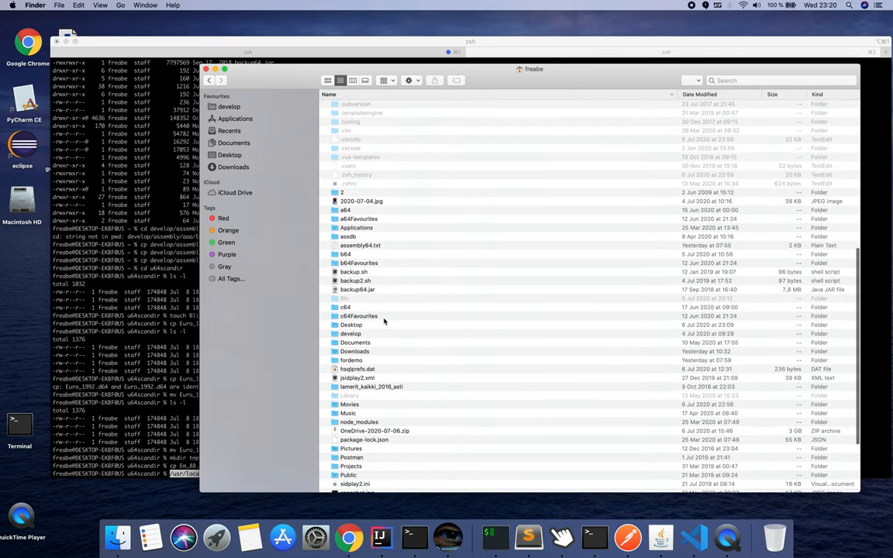
scroll("down", 3)
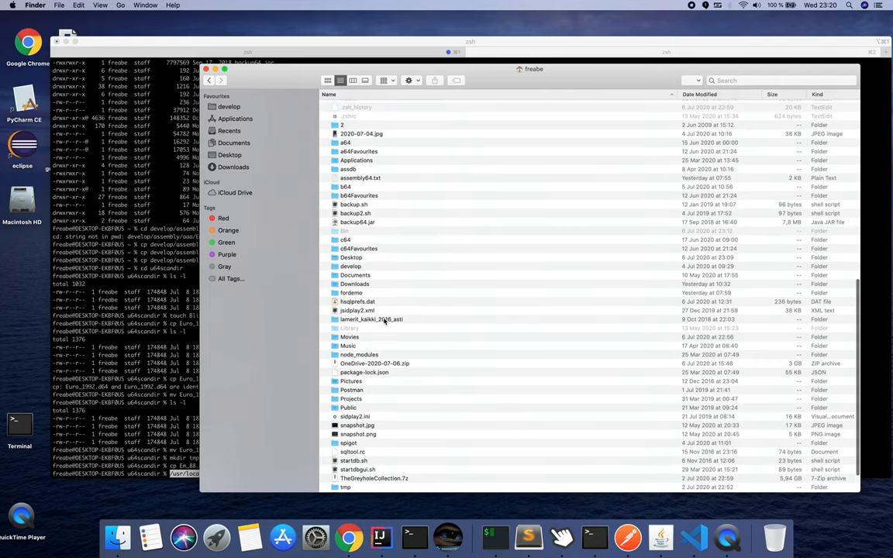
mouse_move(384, 325)
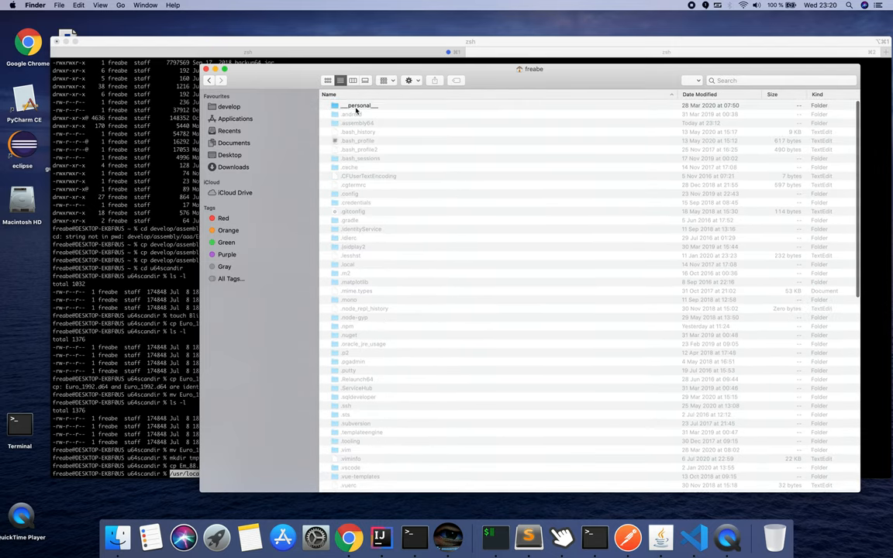
double_click(357, 105)
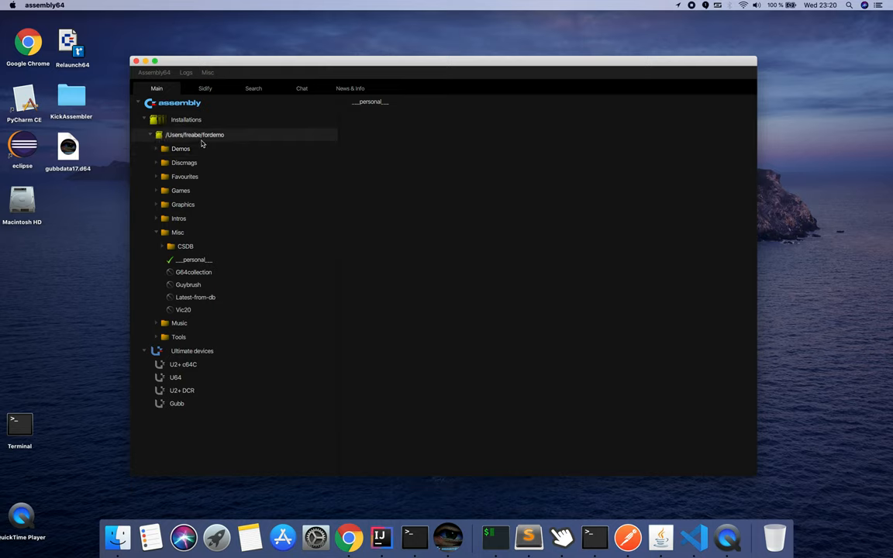
mouse_move(218, 139)
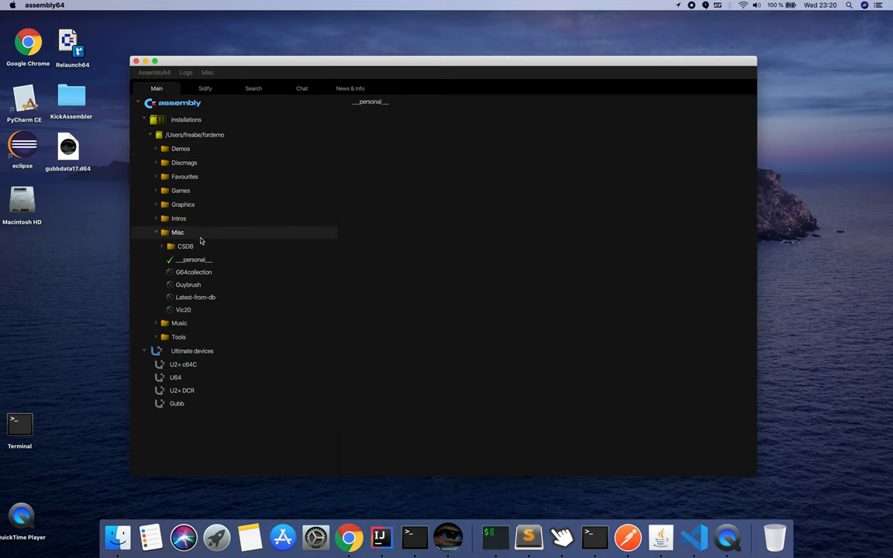
left_click(192, 260)
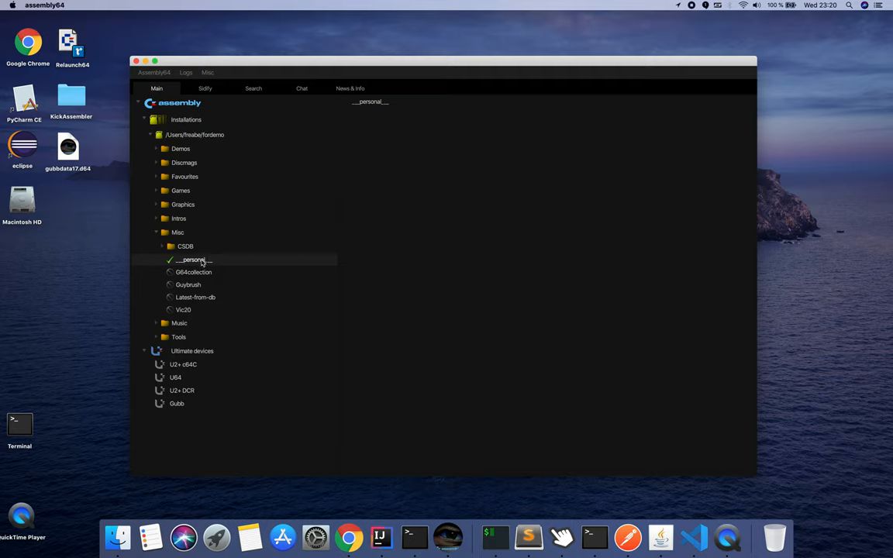
mouse_move(194, 273)
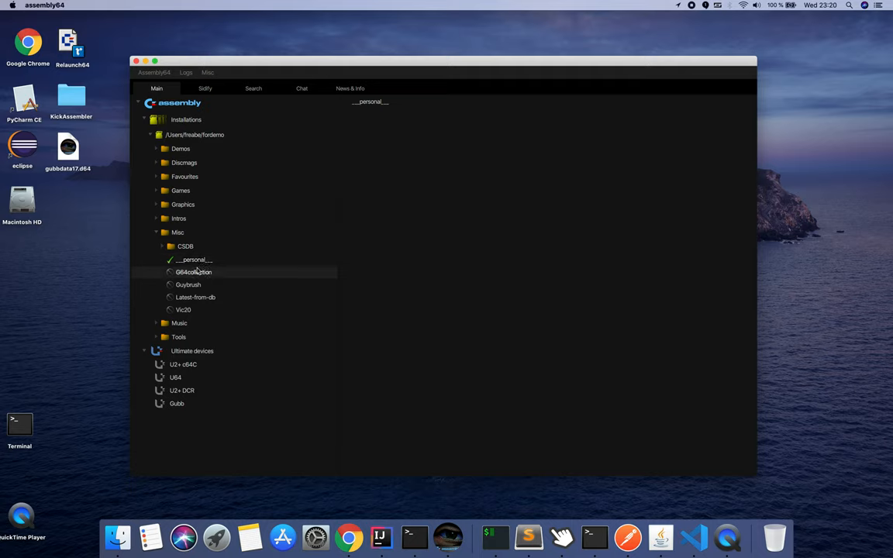
left_click(193, 260)
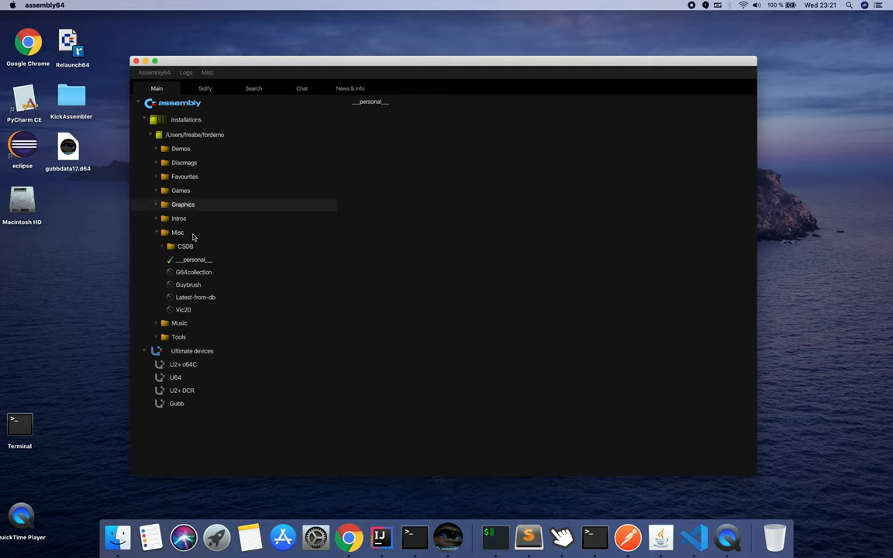
Step: Bring up the context menu on the Installations root to reset all views
left_click(186, 120)
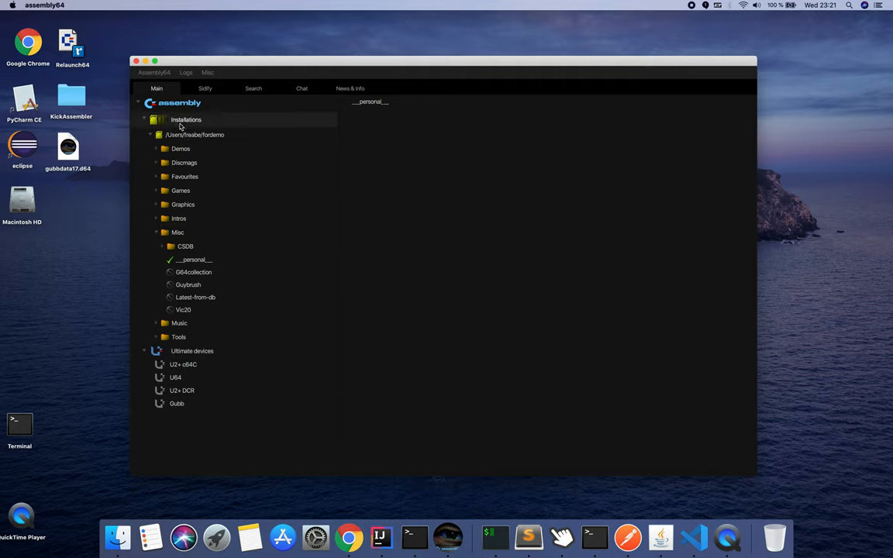
right_click(193, 133)
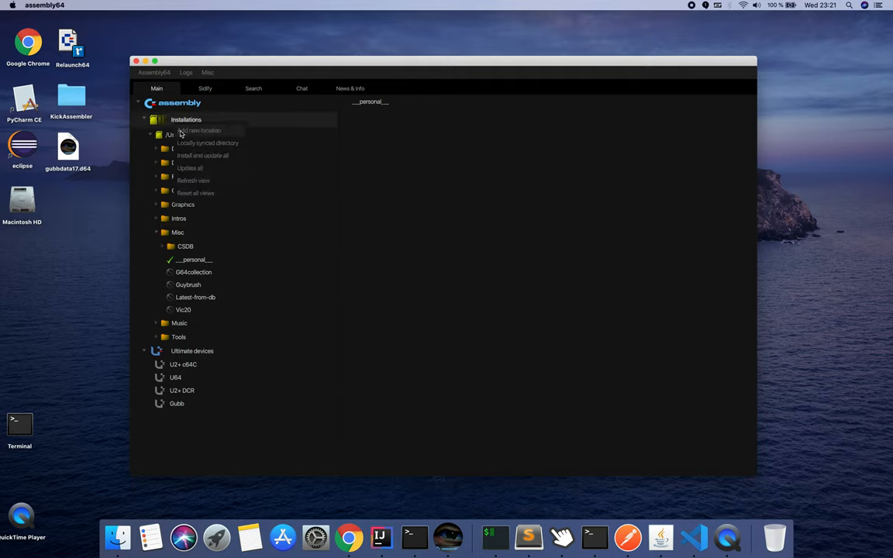
mouse_move(192, 167)
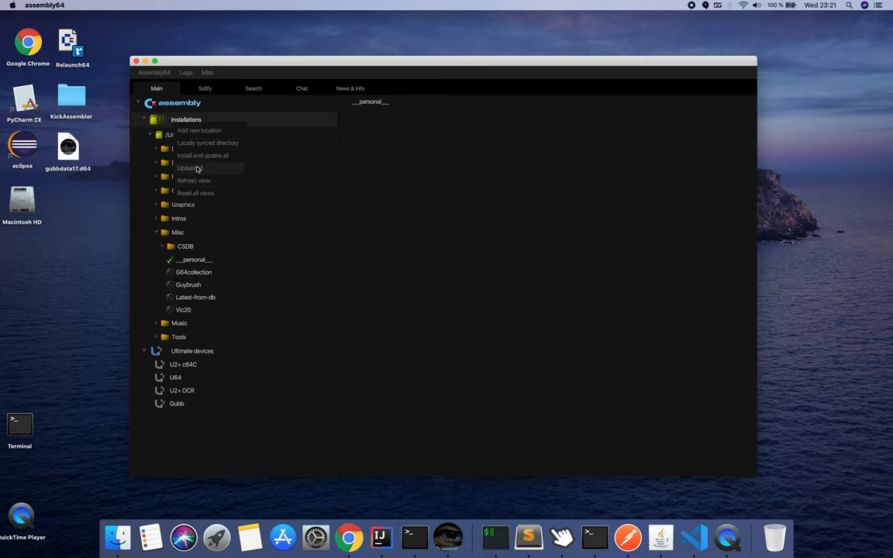
mouse_move(203, 155)
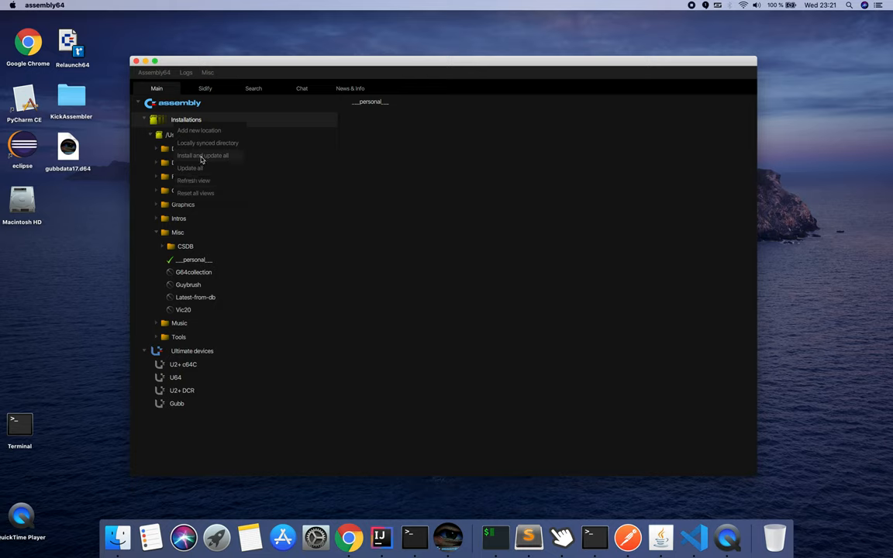
mouse_move(200, 172)
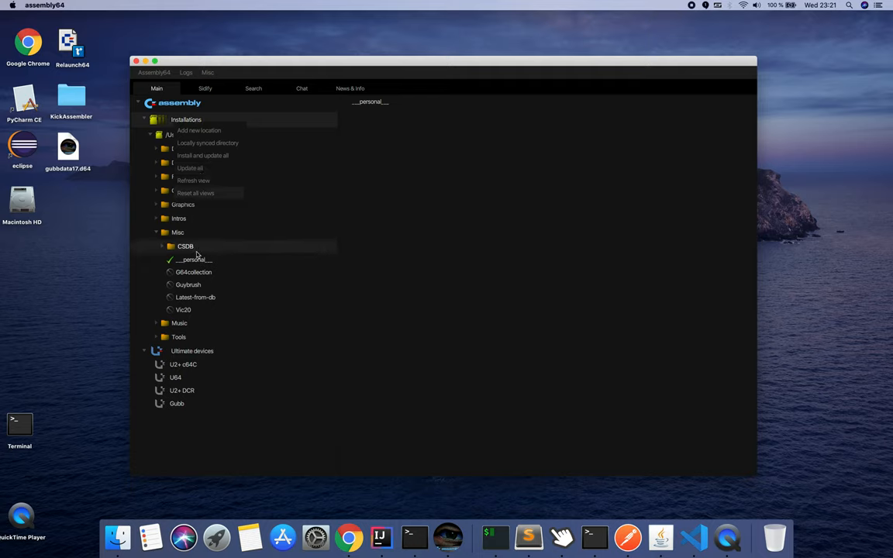
mouse_move(211, 155)
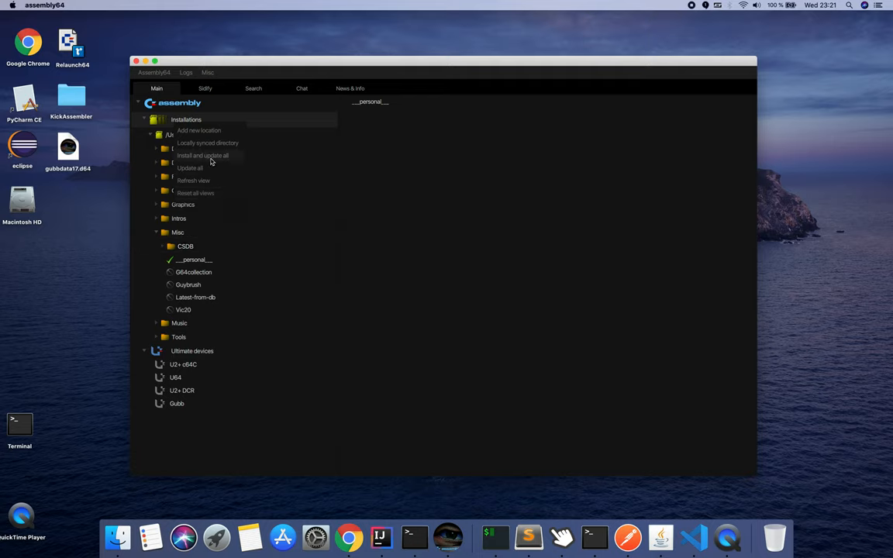
mouse_move(192, 298)
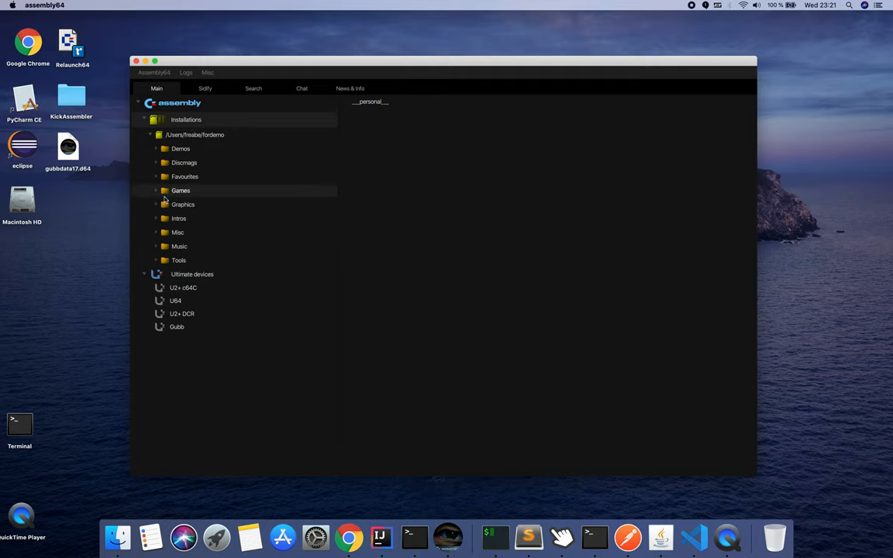
Step: Expand Demos and its CSDB subfolder to list All, Onefile, Year and Top200
left_click(157, 149)
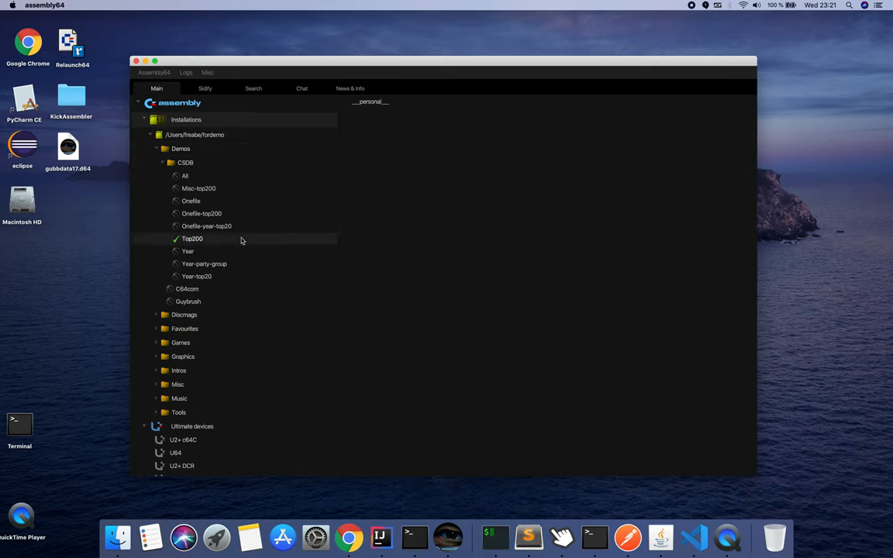
mouse_move(245, 240)
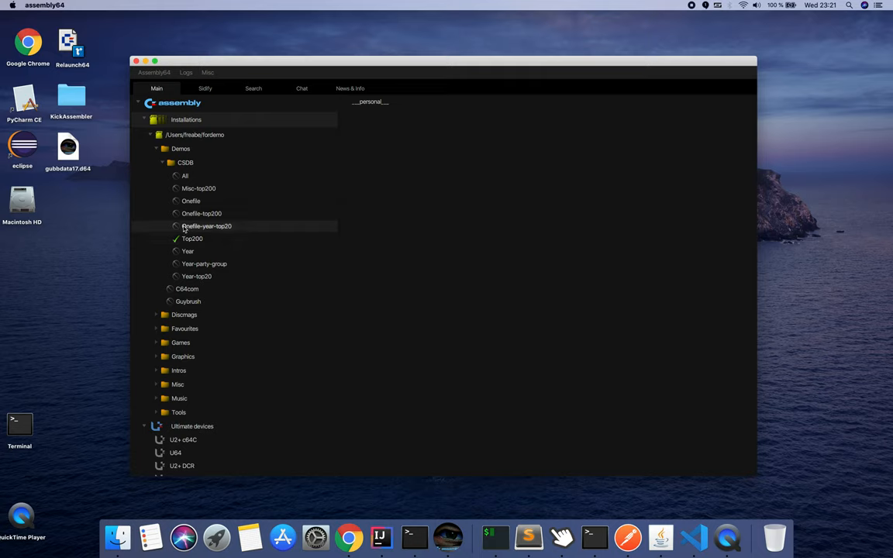
left_click(192, 239)
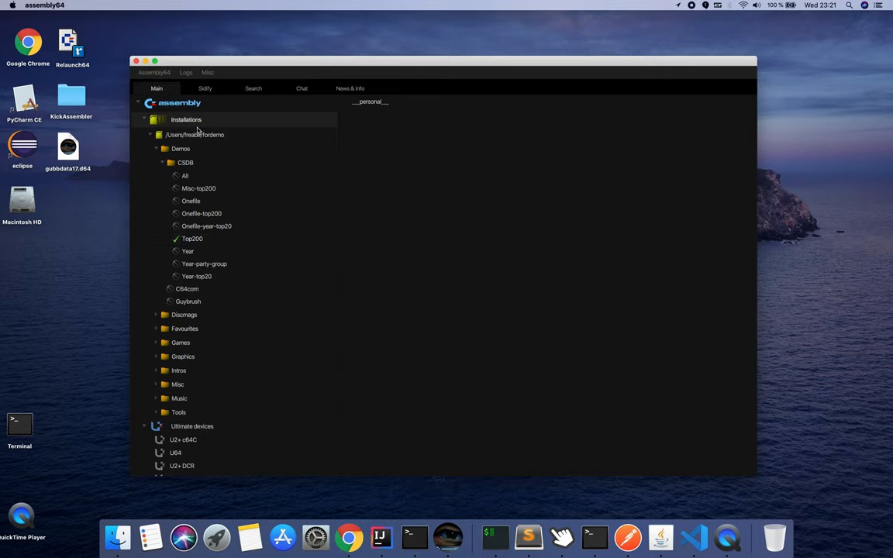
Step: Bring up the installations context menu again with CSDB categories still expanded
right_click(194, 134)
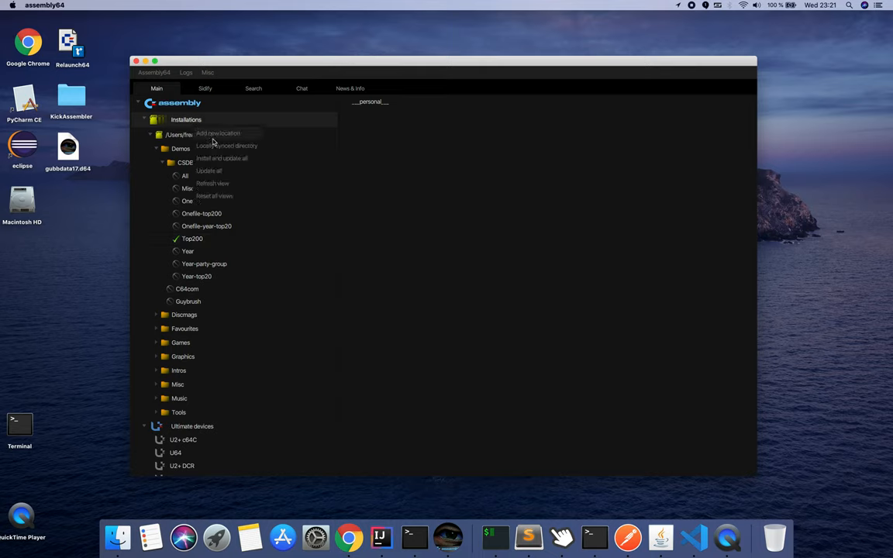
mouse_move(204, 266)
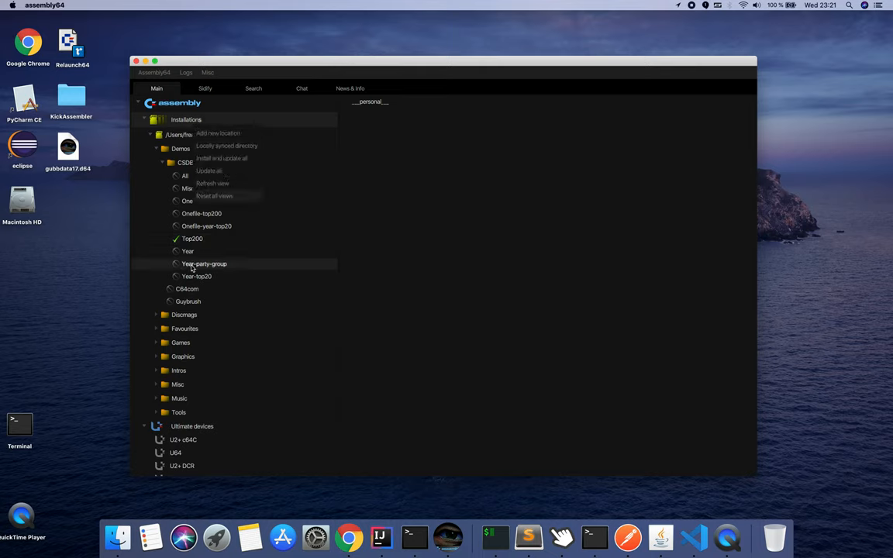
mouse_move(202, 257)
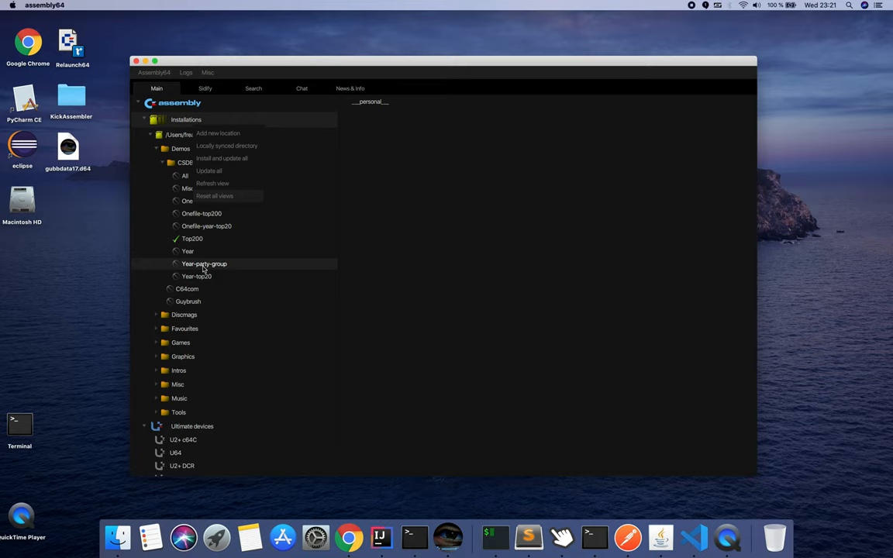
mouse_move(242, 202)
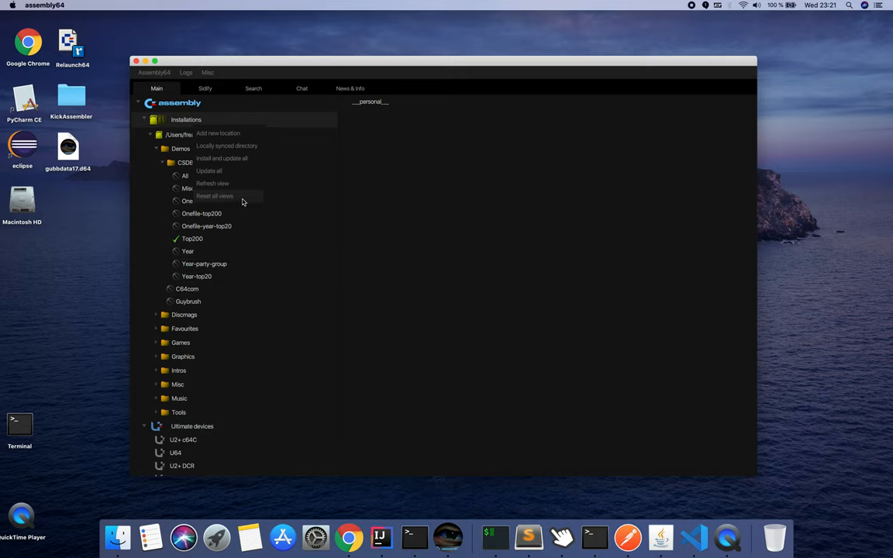
mouse_move(233, 198)
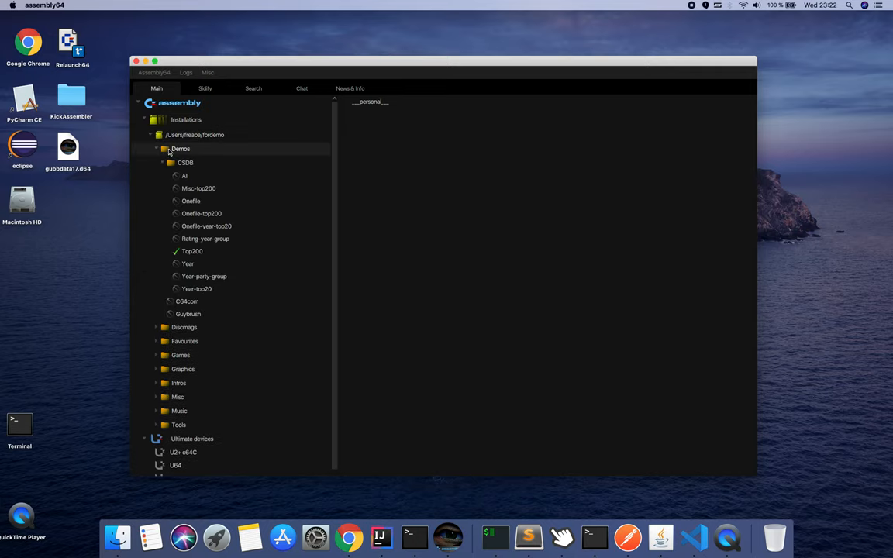
Step: Open Preferences from the Assembly64 menu and enter 'freabe' as the display name
left_click(158, 87)
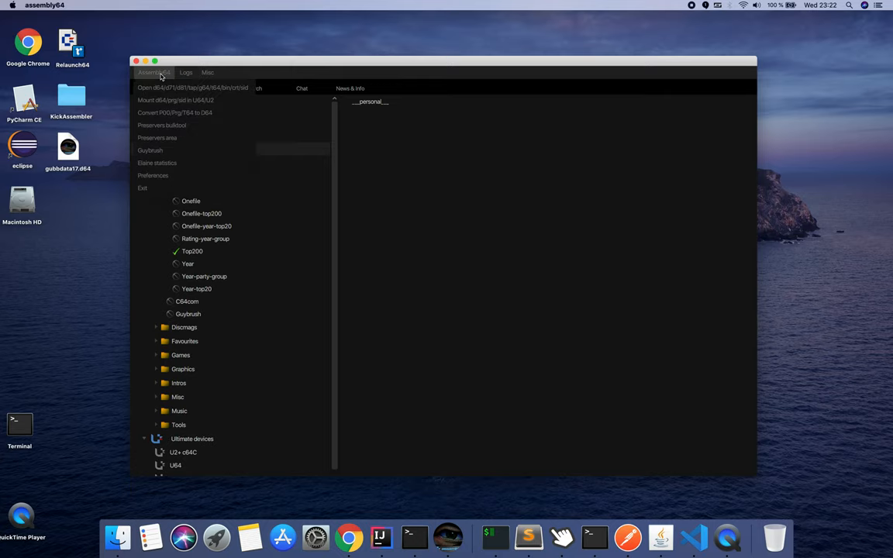
mouse_move(167, 146)
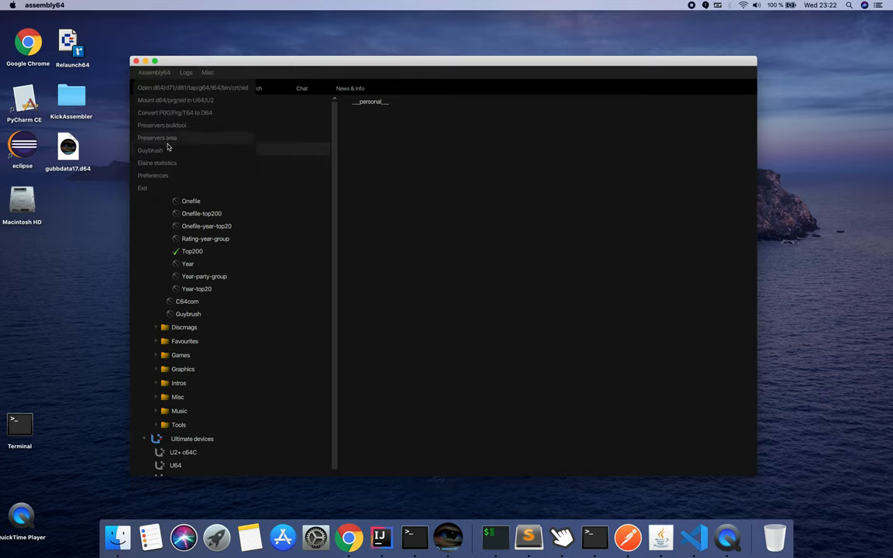
left_click(152, 175)
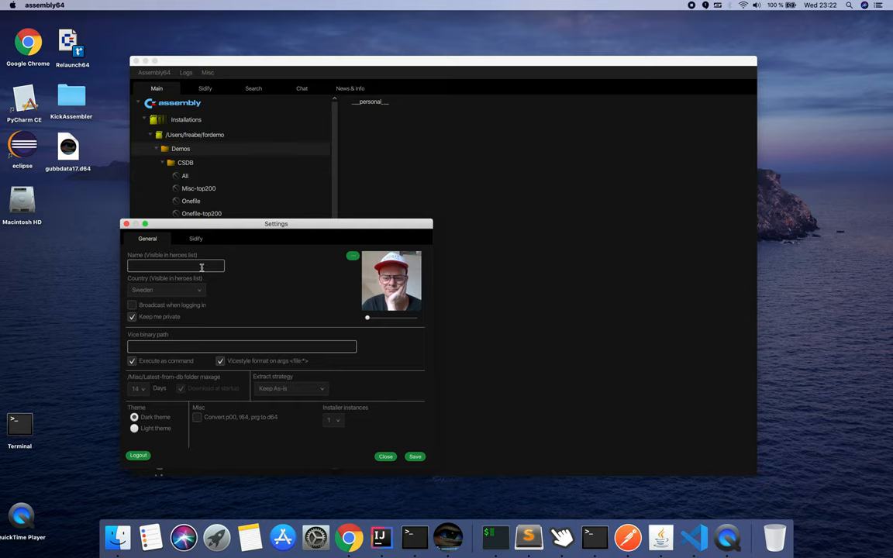
type("f")
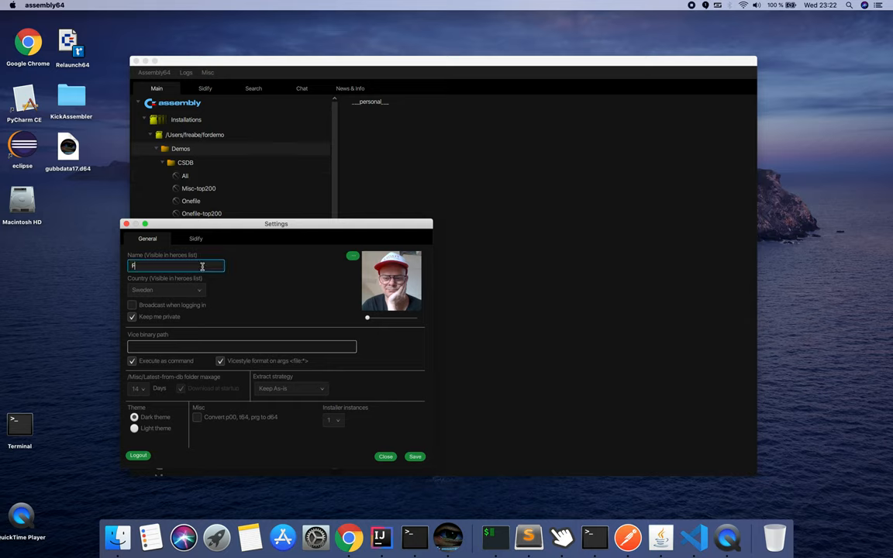
type("reabe")
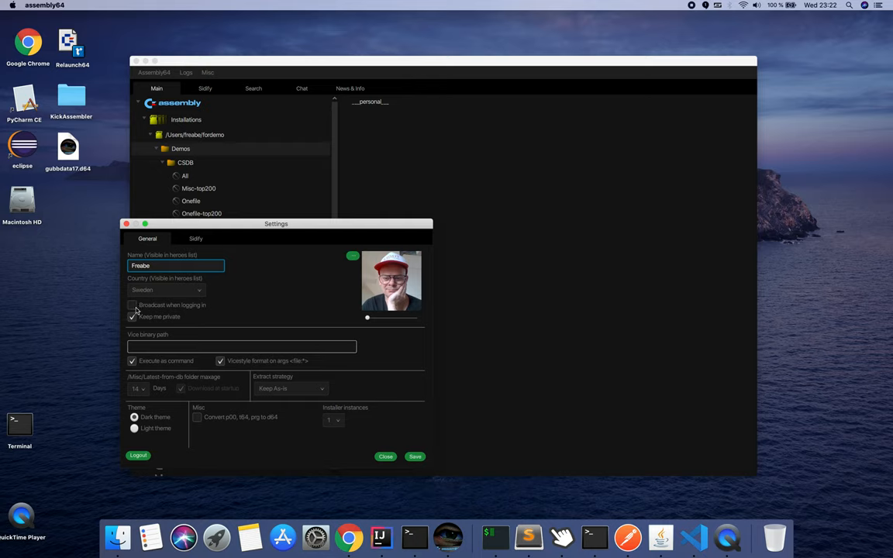
left_click(132, 317)
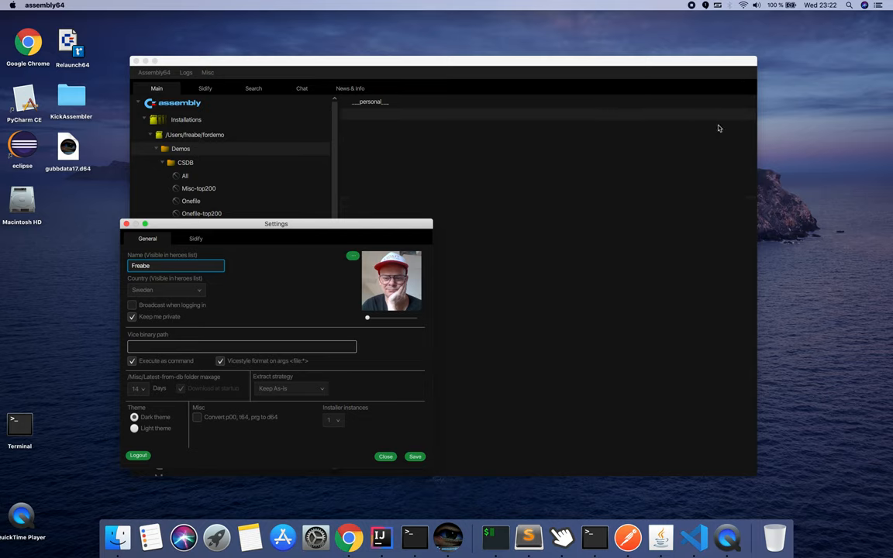
mouse_move(698, 97)
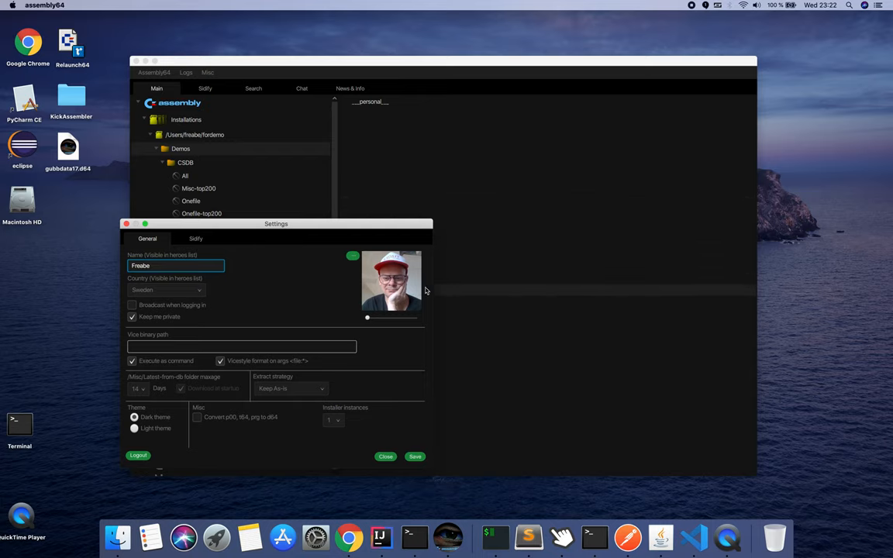
mouse_move(372, 294)
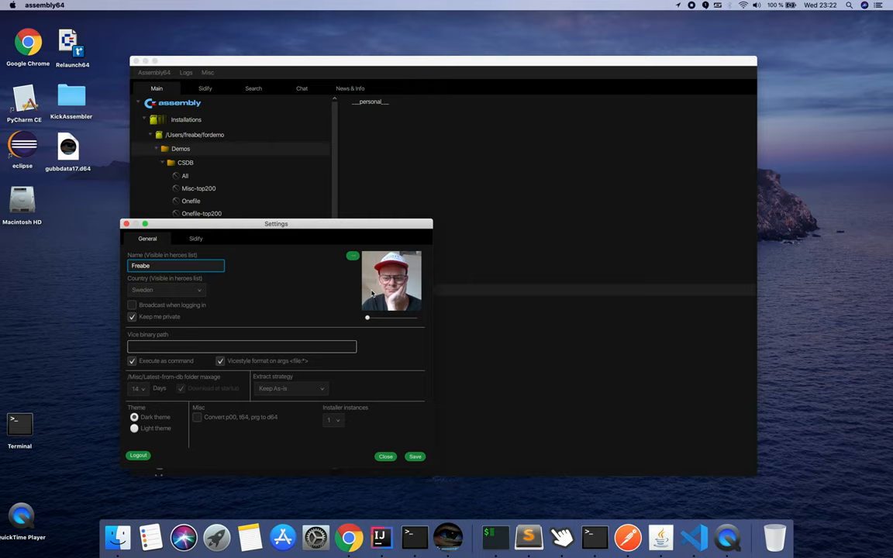
mouse_move(320, 319)
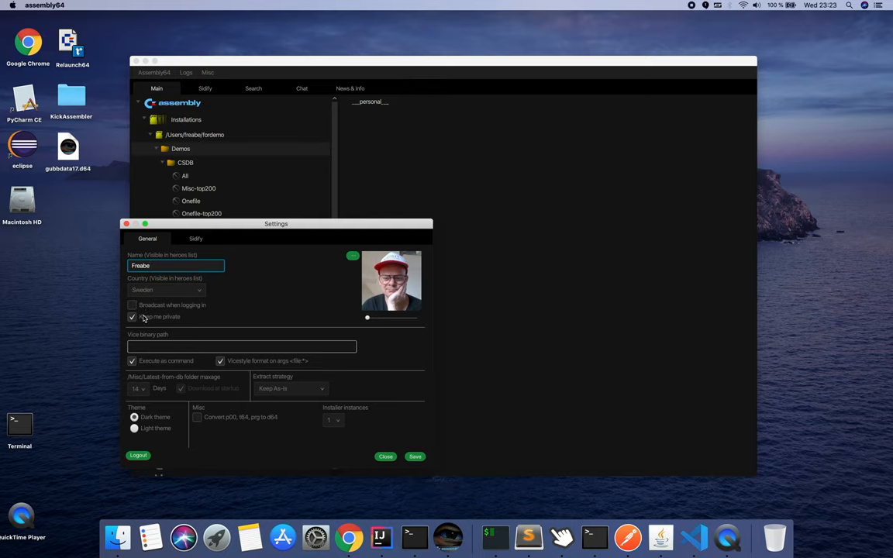
Step: Set the VICE binary path to /usr/local/bin/x64, save and confirm the settings
left_click(131, 316)
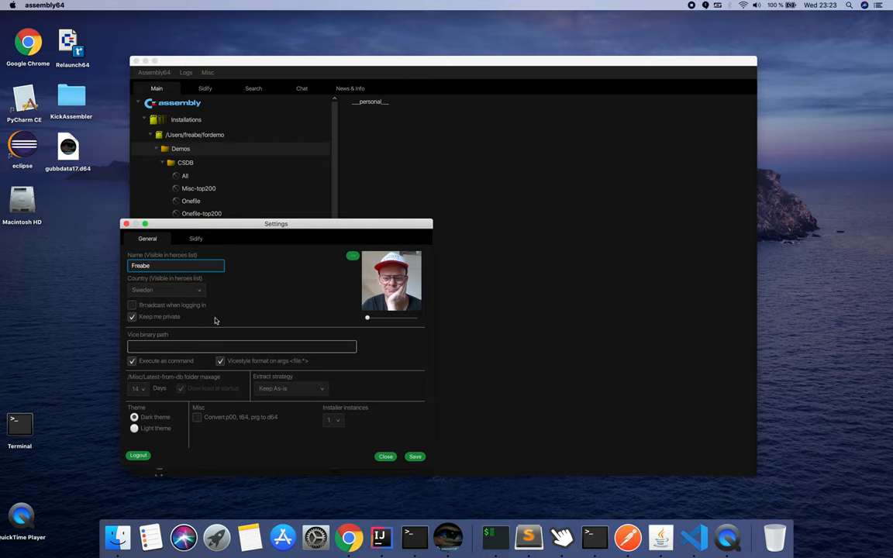
left_click(242, 347)
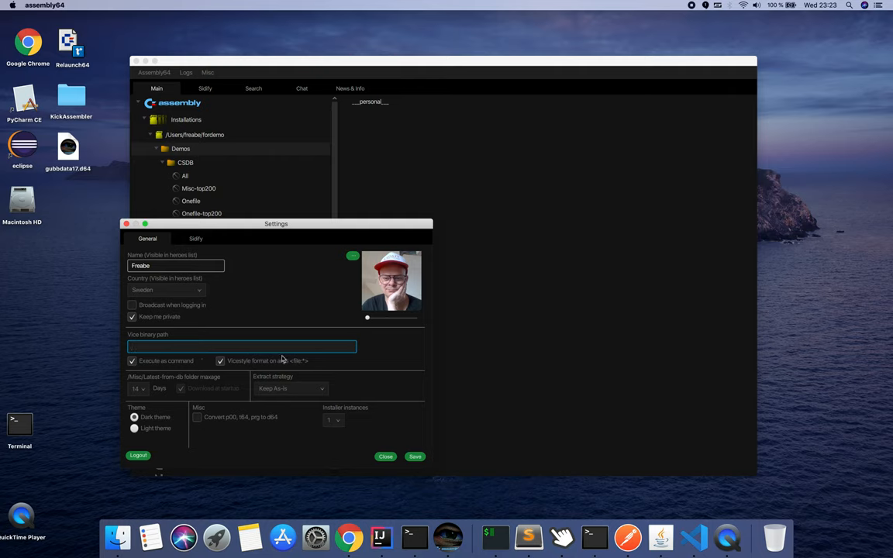
type("/usr/local/bin/x64")
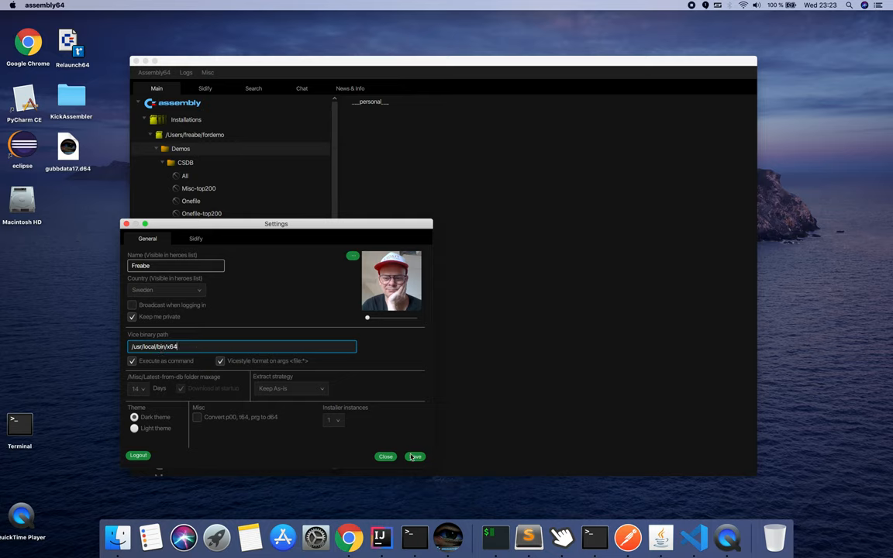
left_click(415, 455)
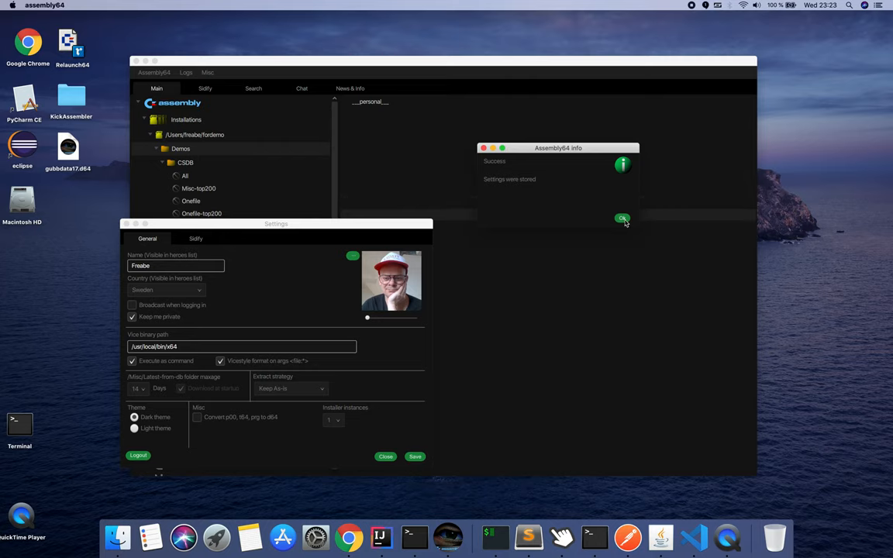
left_click(620, 217)
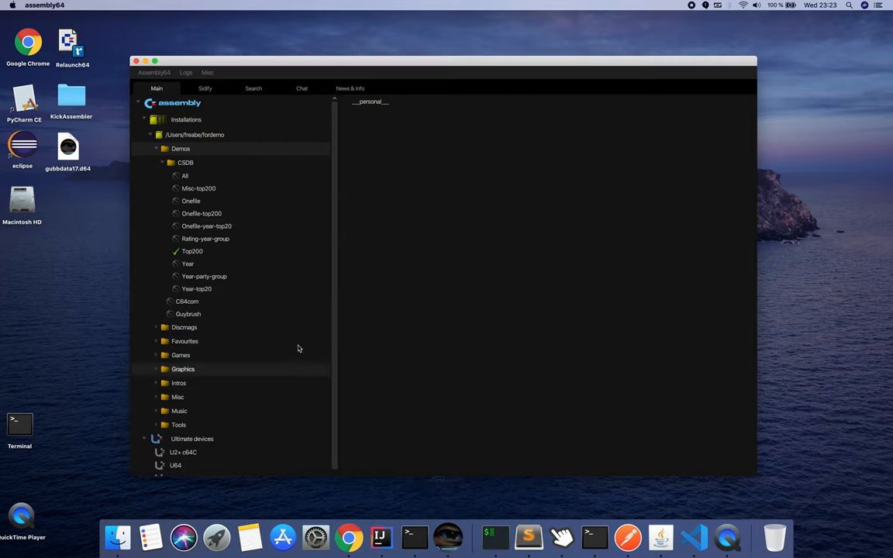
Step: List the Top200 demos and open Uncensored_1.d64 in the image browser
left_click(192, 251)
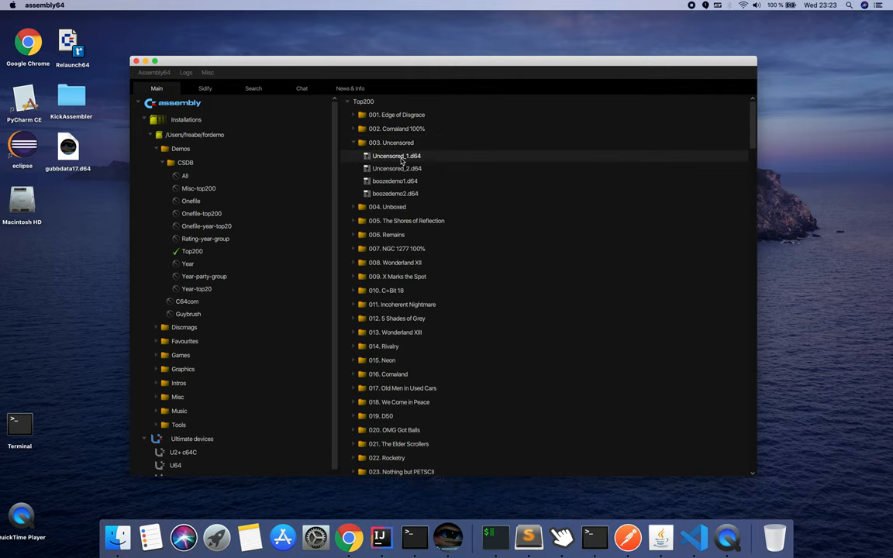
double_click(395, 155)
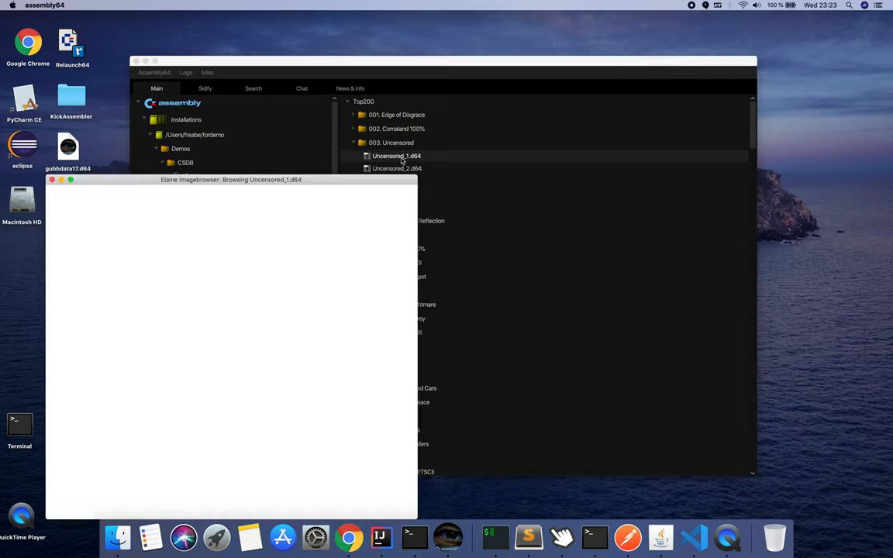
left_click(397, 155)
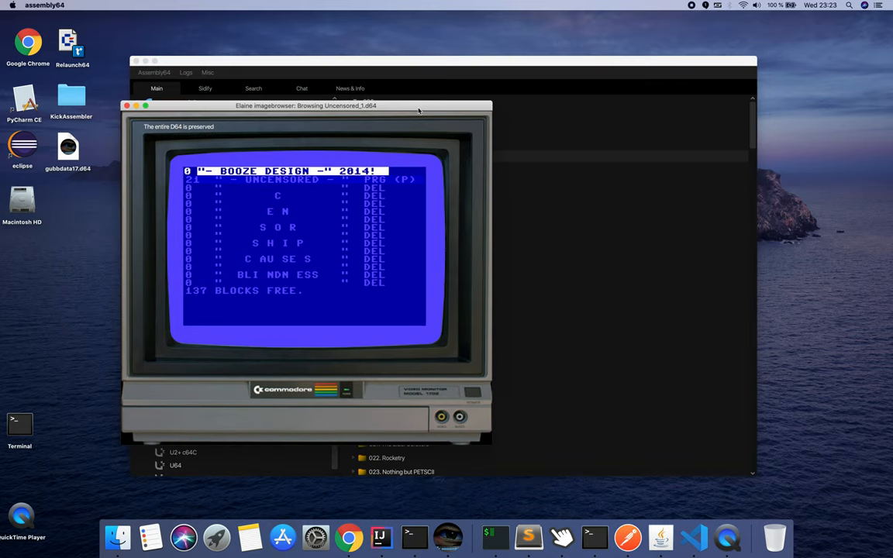
mouse_move(397, 152)
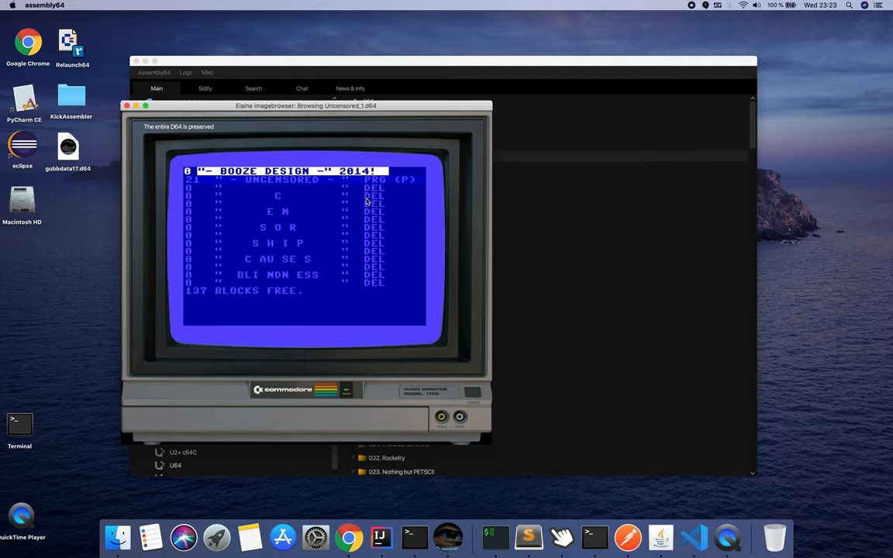
mouse_move(363, 214)
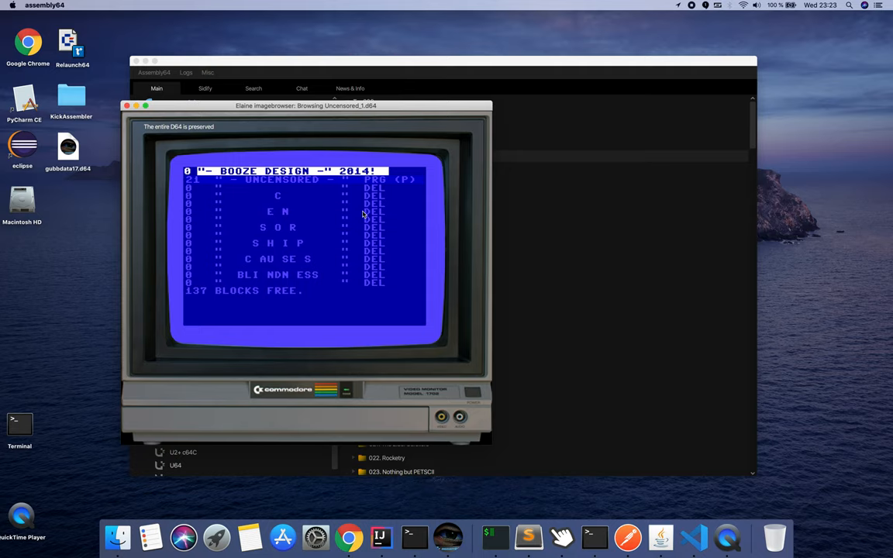
mouse_move(310, 246)
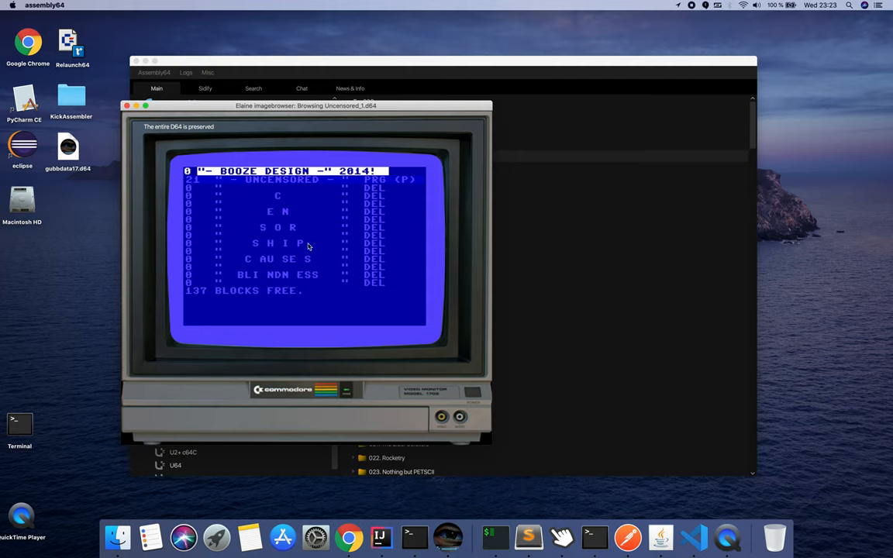
mouse_move(296, 200)
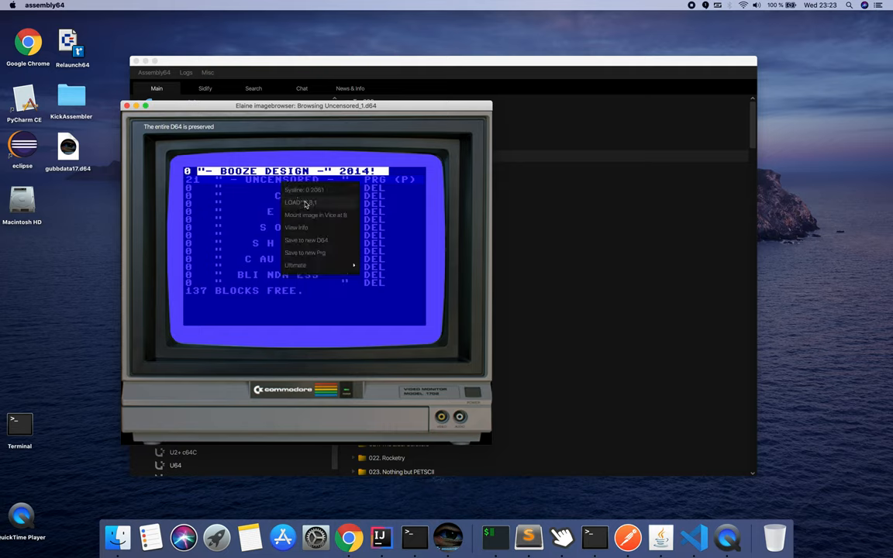
Step: Run Uncensored_1.d64 in VICE via LOAD"*",8,1, then close the emulator
left_click(317, 216)
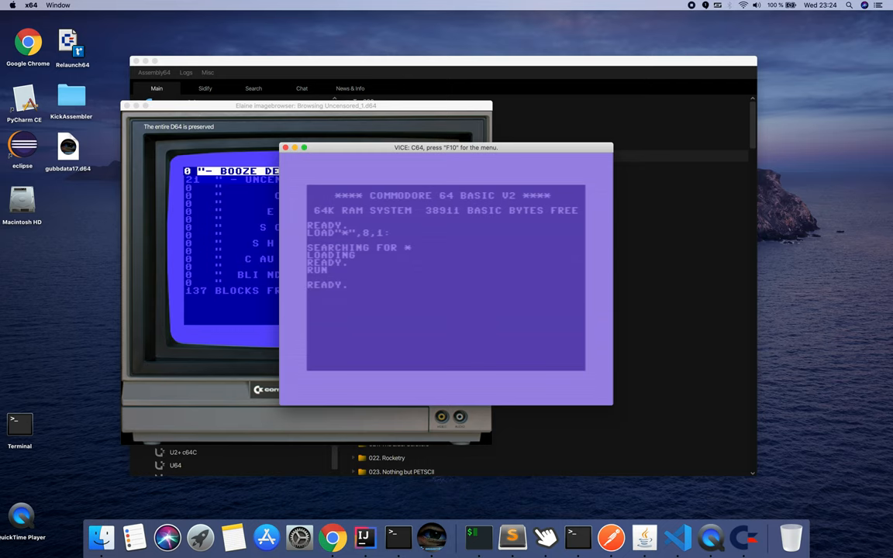
left_click(292, 147)
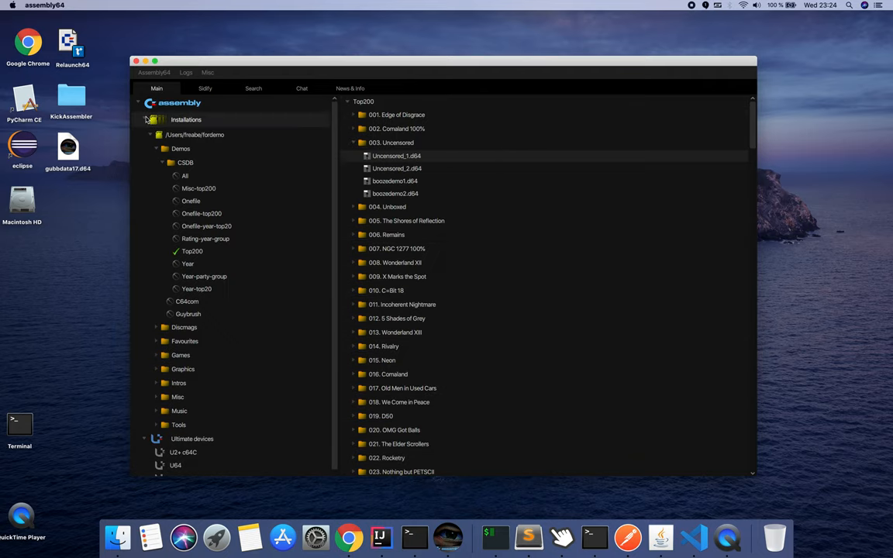
Step: Collapse the local installation's category folders and select its entry
left_click(158, 133)
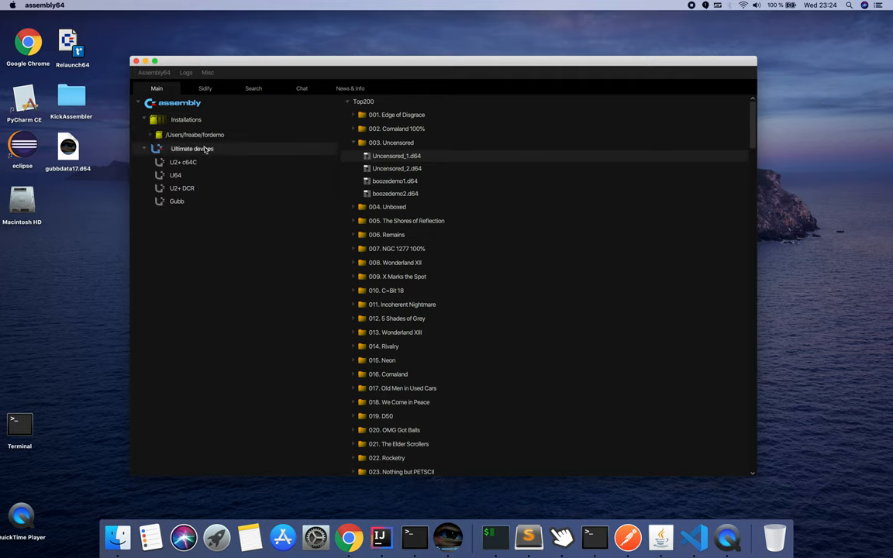
left_click(196, 133)
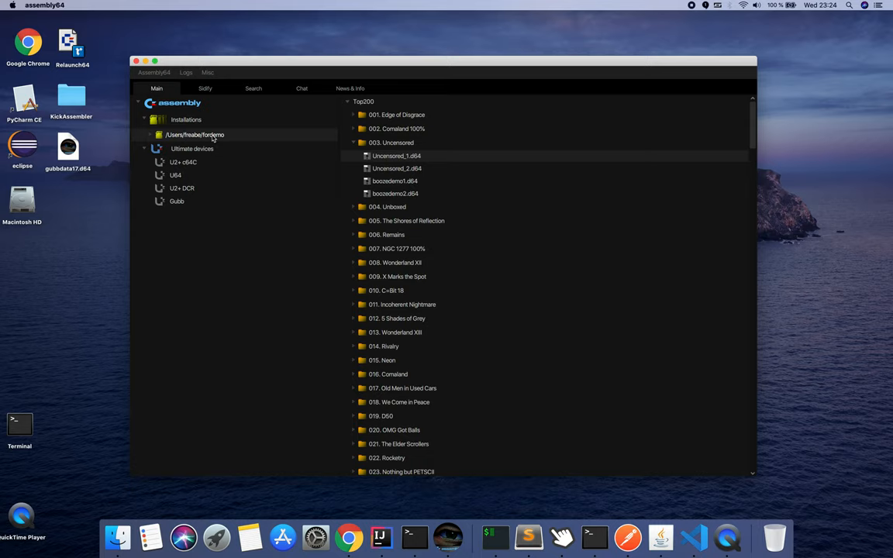
mouse_move(201, 139)
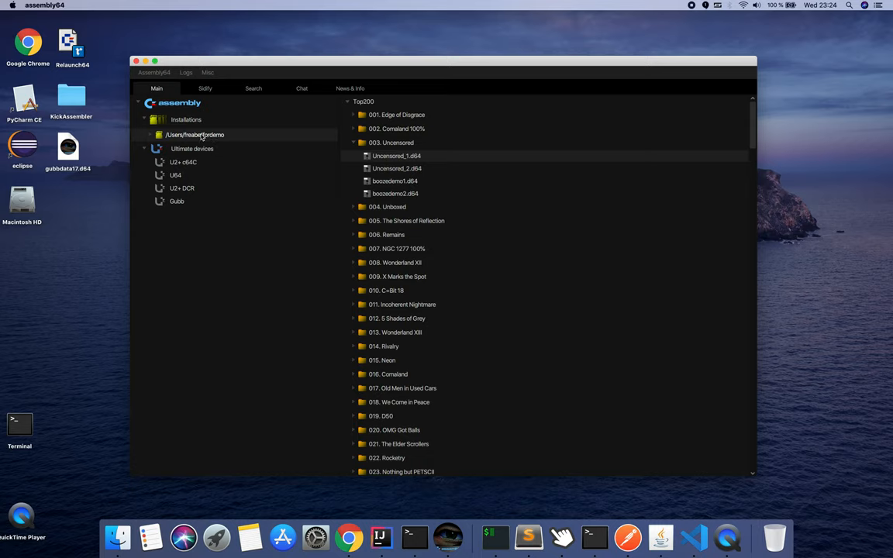